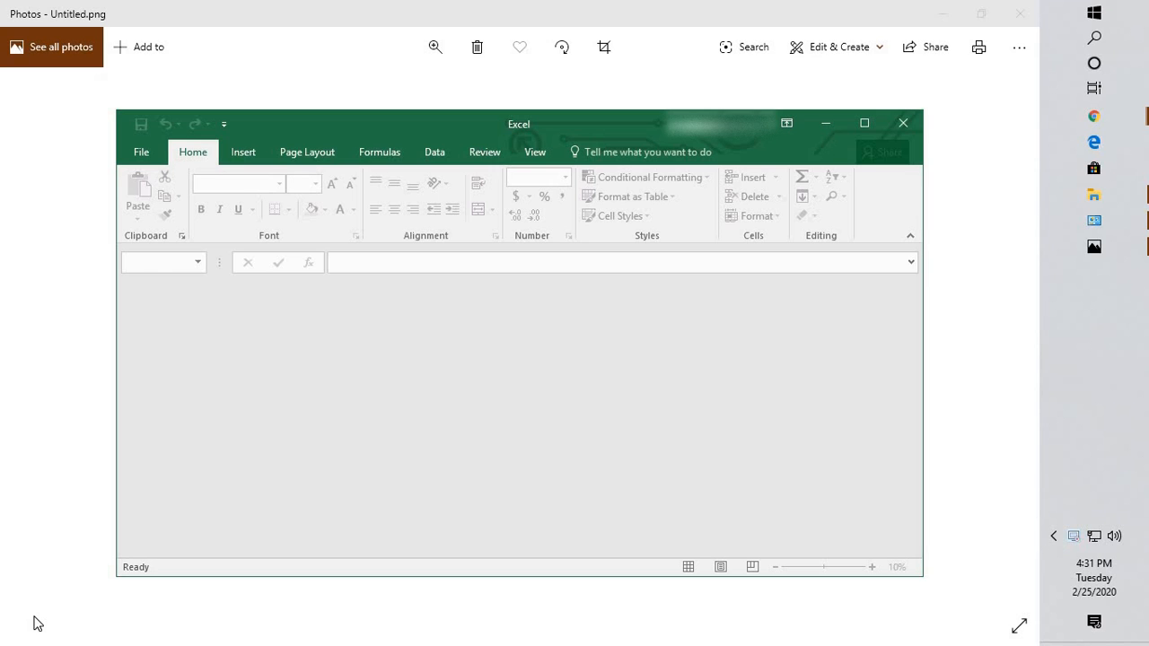
pyautogui.moveTo(332, 468)
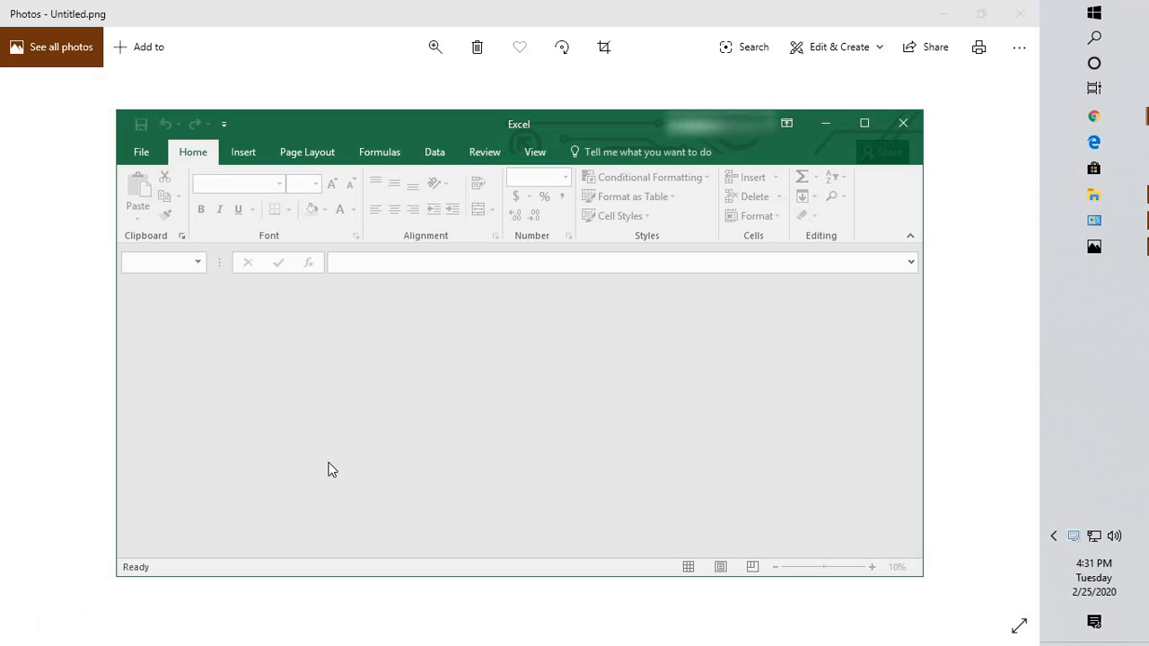
pyautogui.moveTo(1020, 14)
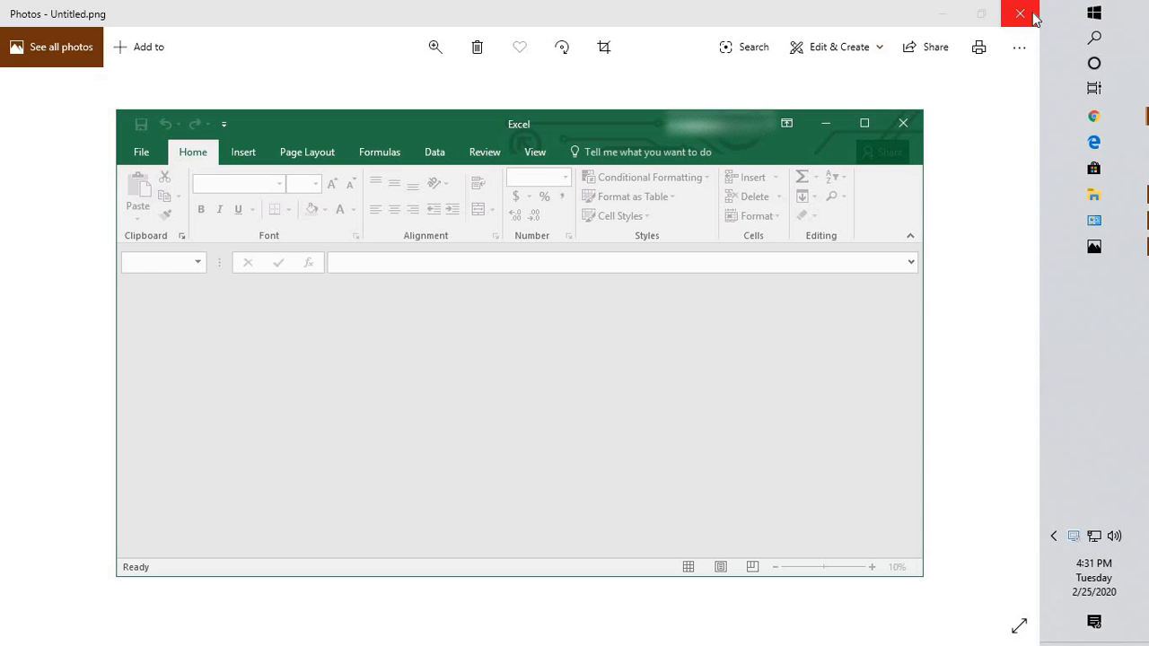
# Close the Photos window and start a new blank Excel workbook.
pyautogui.click(1018, 11)
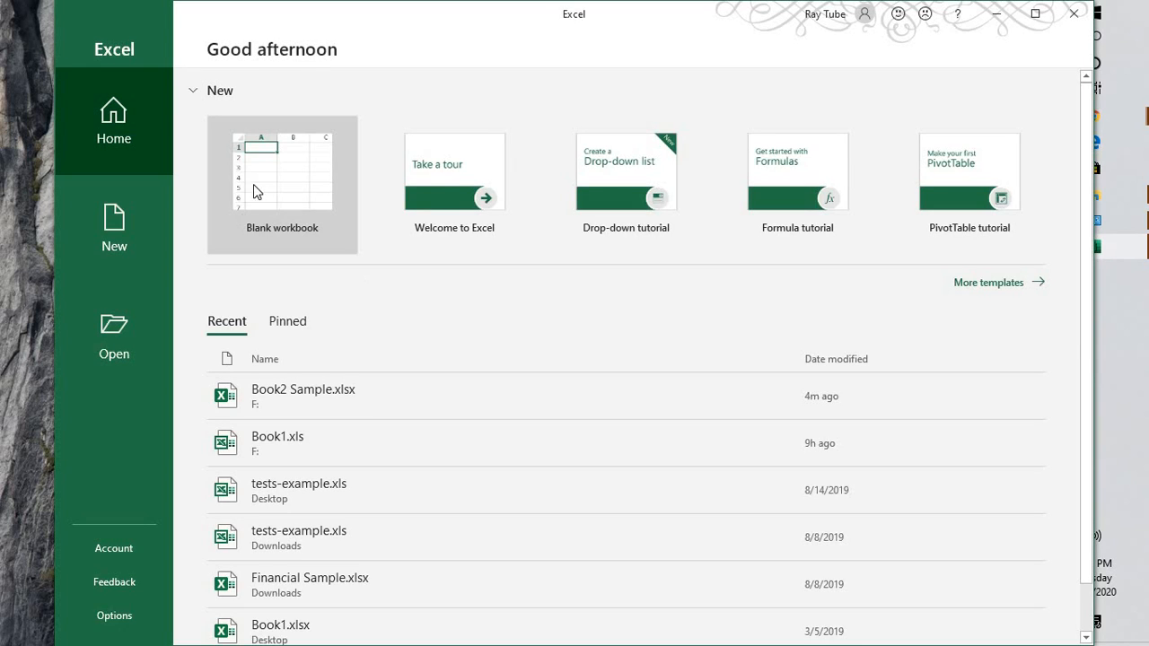
pyautogui.click(282, 171)
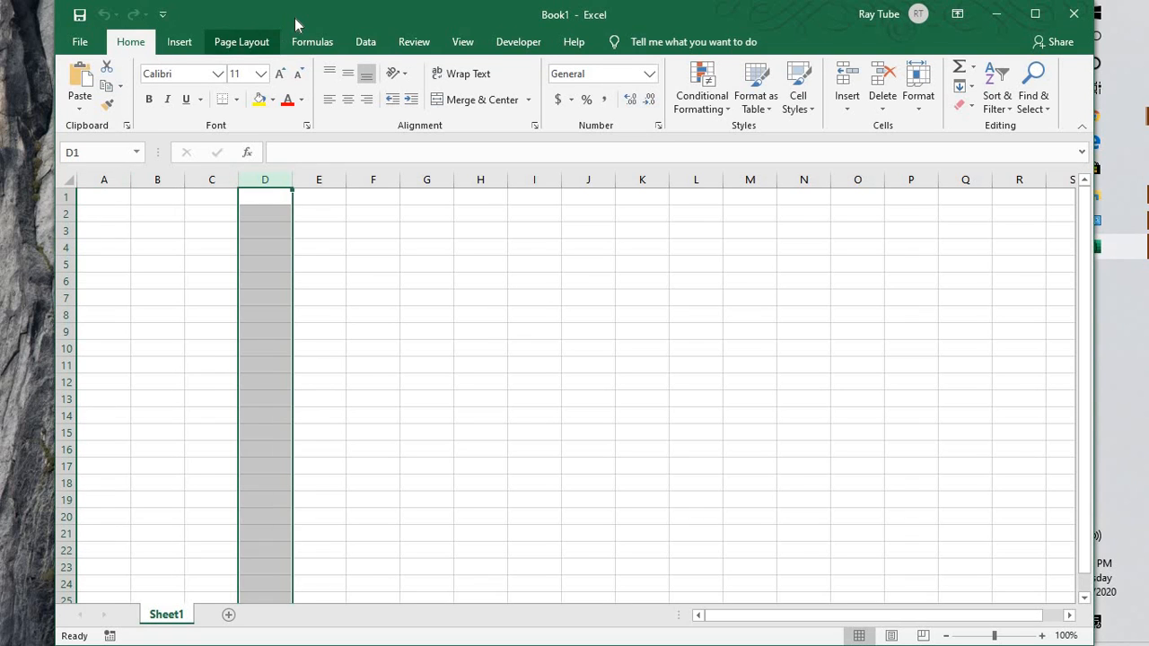
# Open Excel Options from the File menu on its Advanced page.
pyautogui.click(78, 41)
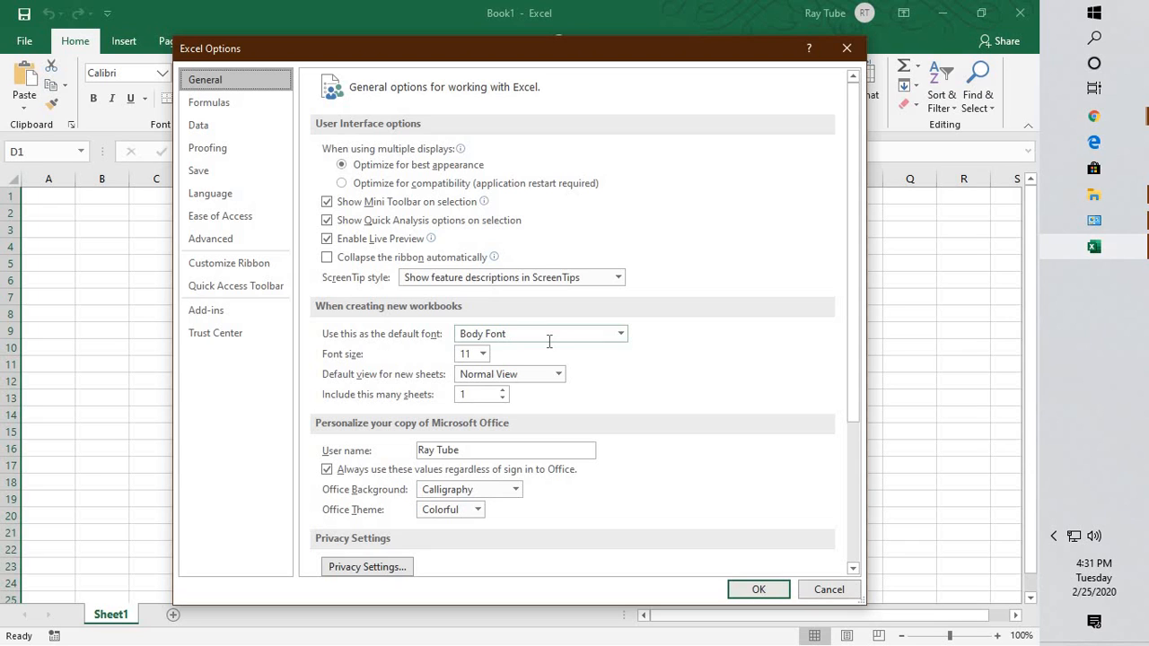
pyautogui.moveTo(247, 256)
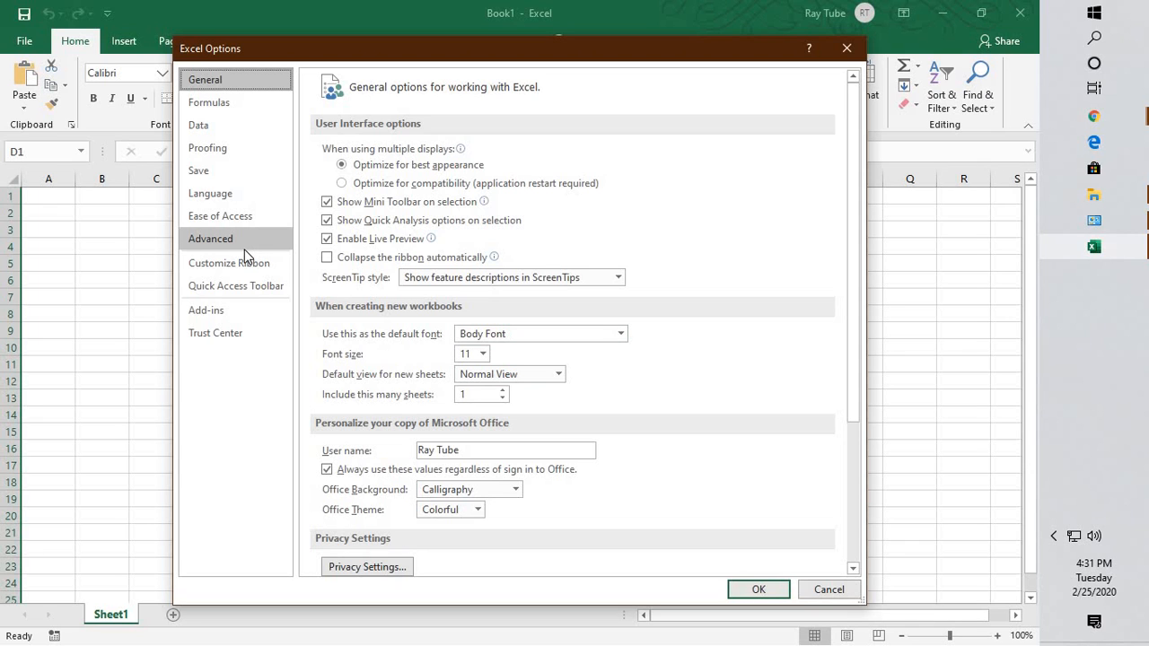
pyautogui.click(210, 238)
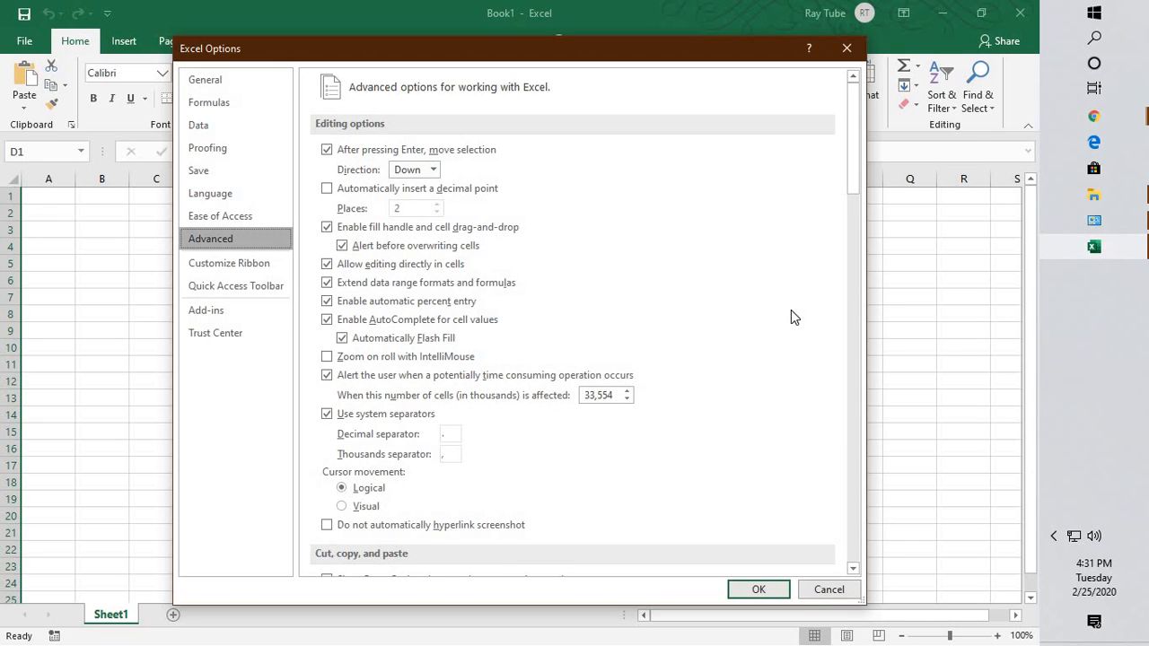
pyautogui.scroll(-3)
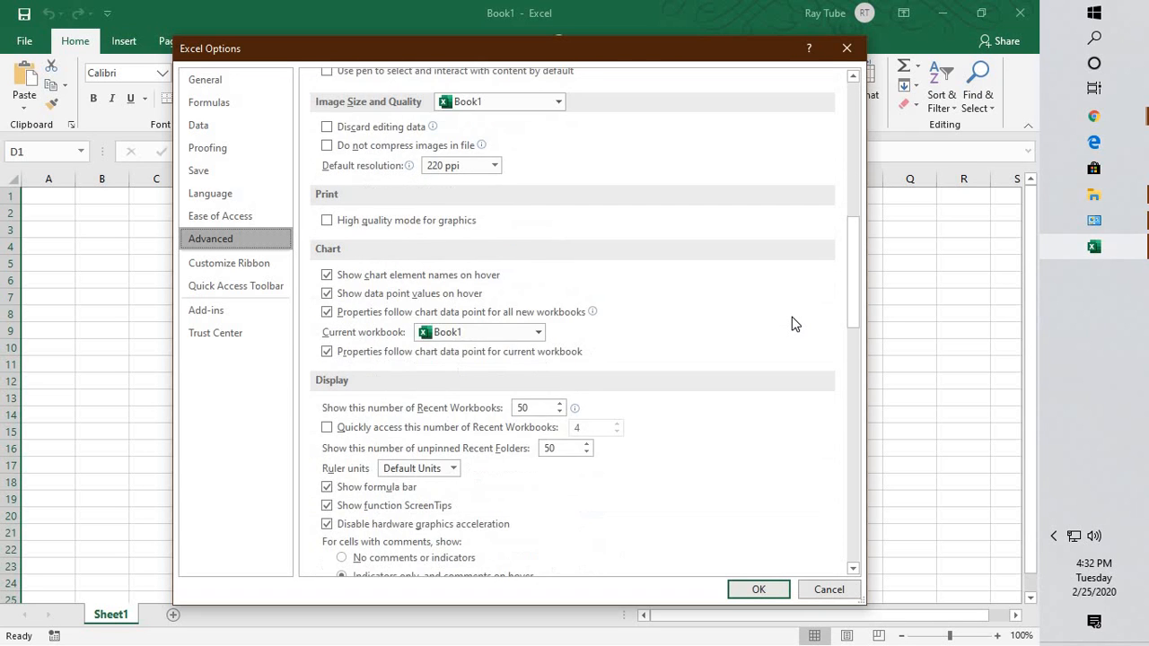
pyautogui.scroll(-3)
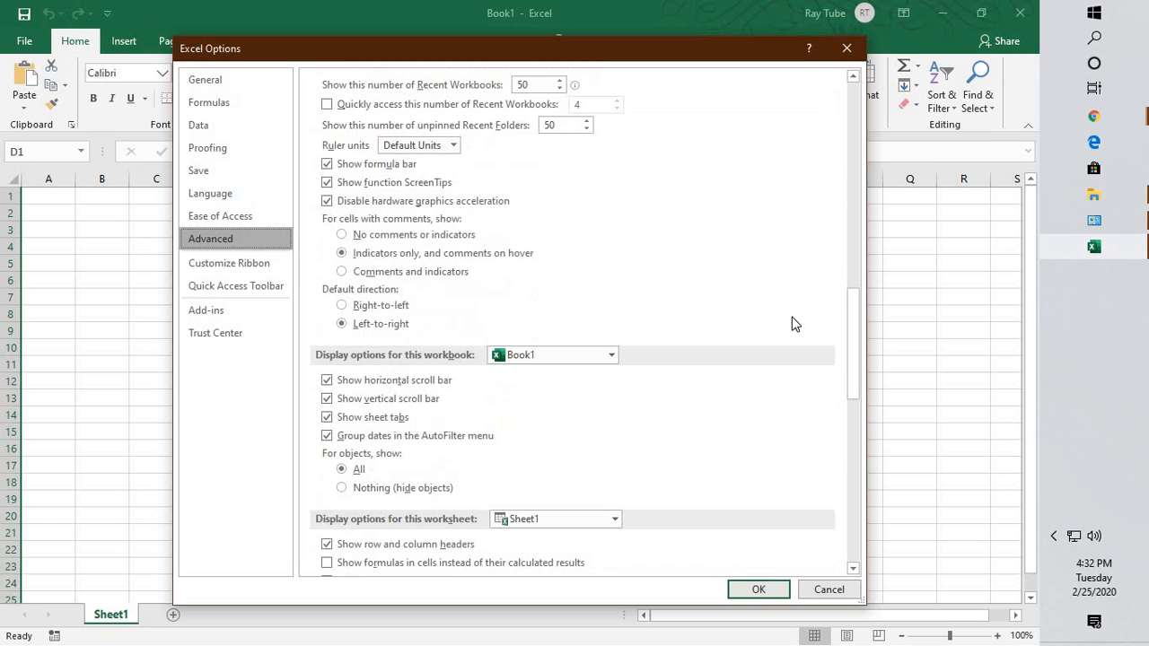
pyautogui.scroll(-3)
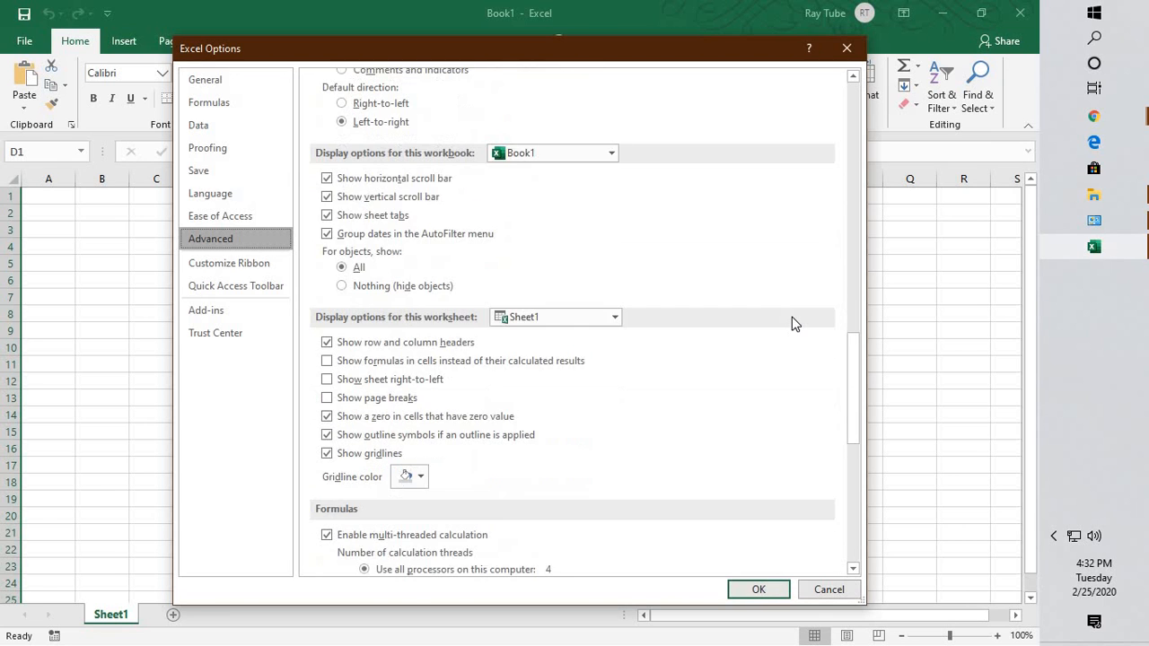
pyautogui.scroll(-3)
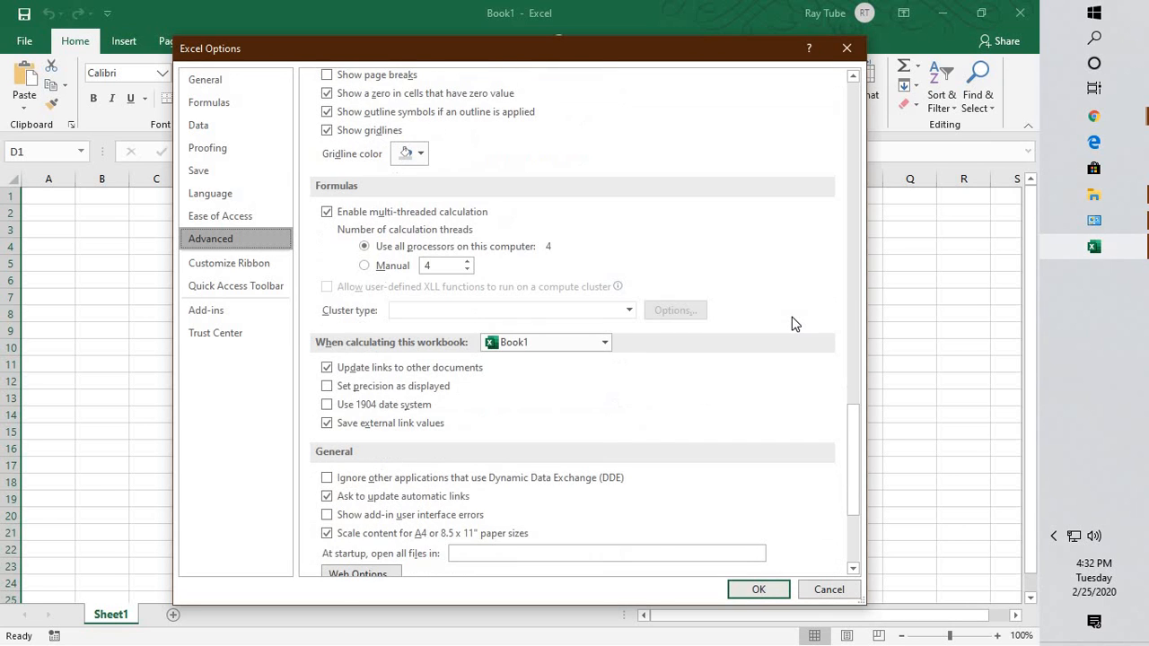
pyautogui.scroll(-3)
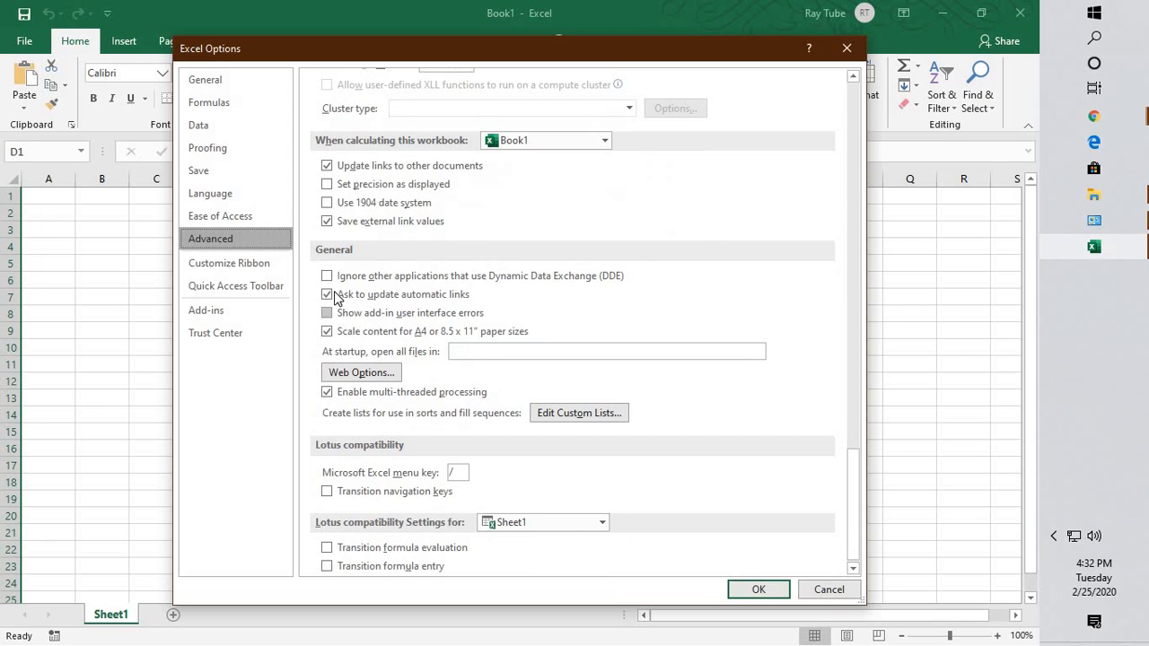
# Leave 'Ignore other applications that use DDE' cleared and confirm Excel Options with OK.
pyautogui.click(326, 294)
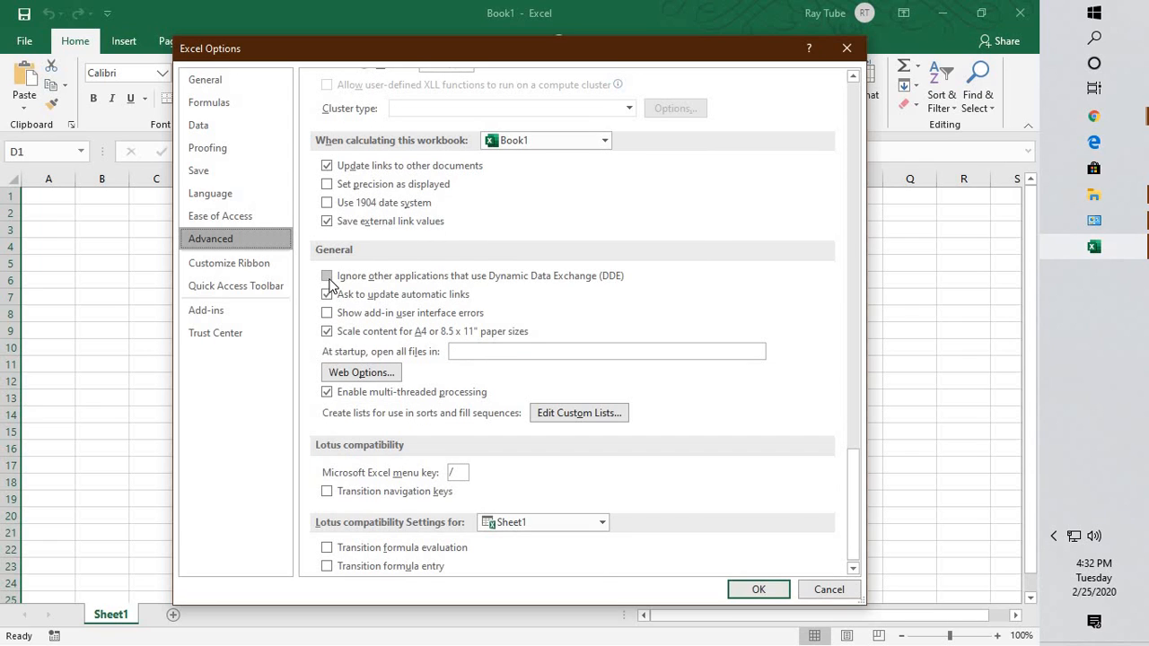
pyautogui.click(327, 275)
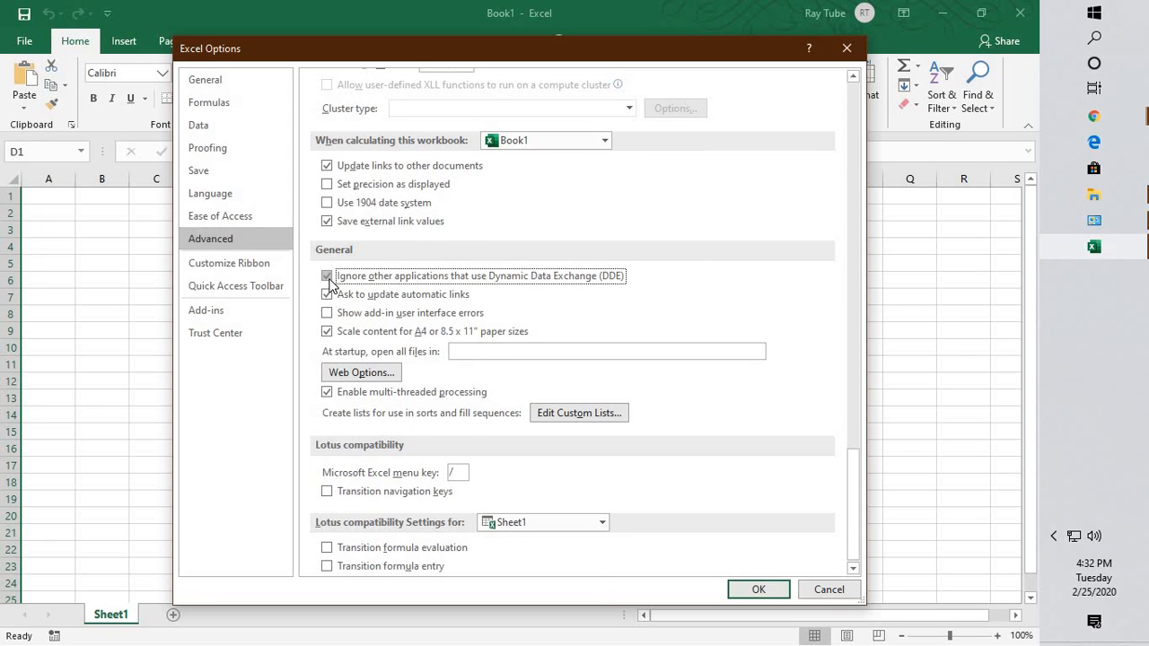
pyautogui.click(327, 276)
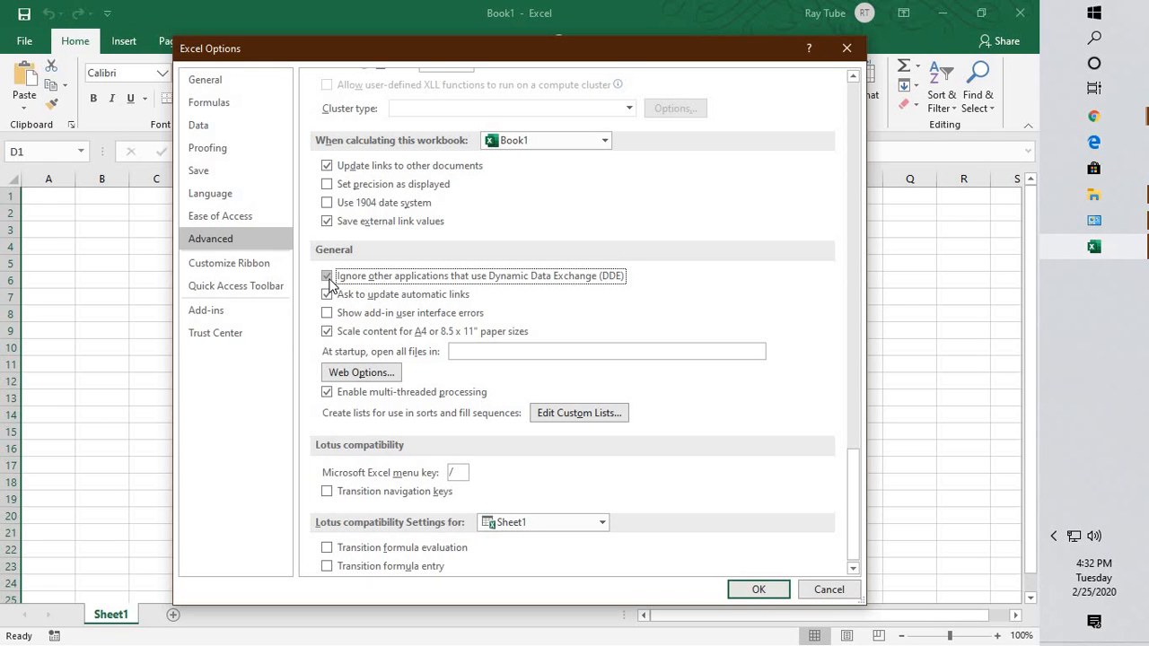
pyautogui.click(327, 276)
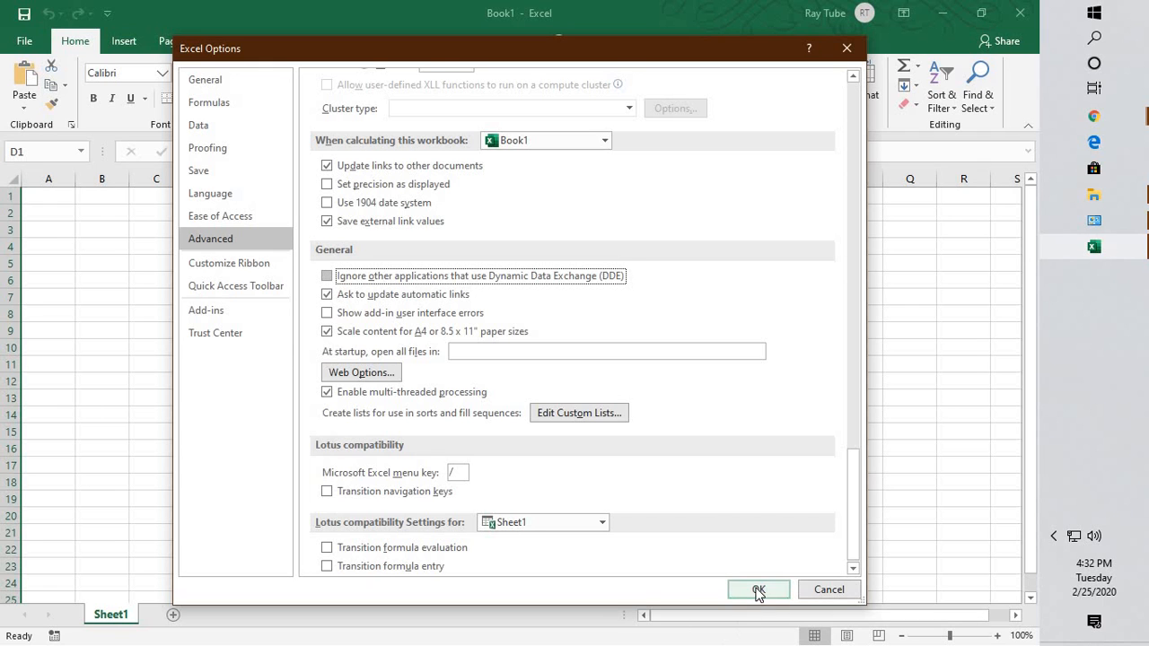
pyautogui.click(757, 589)
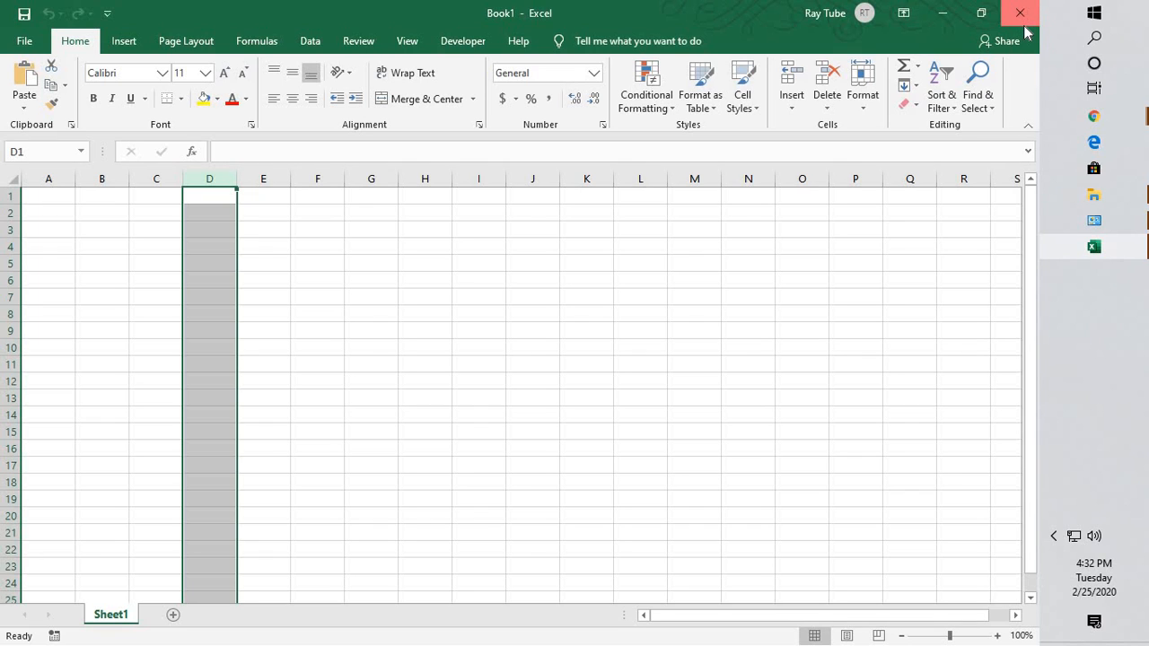
pyautogui.moveTo(935, 310)
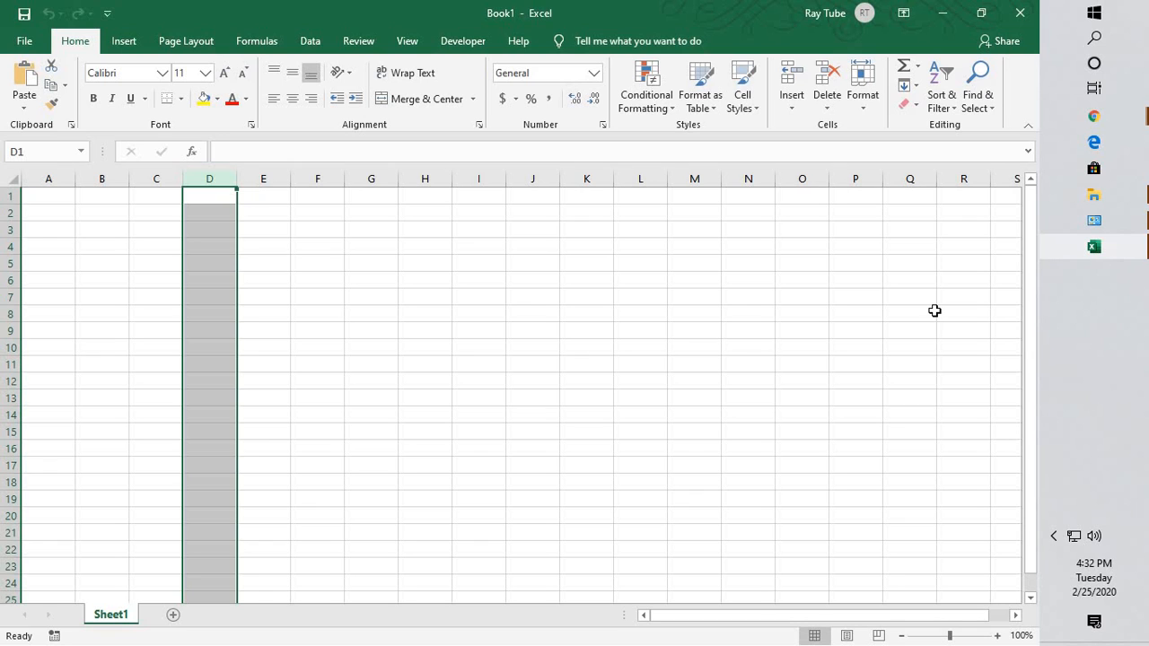
pyautogui.moveTo(932, 309)
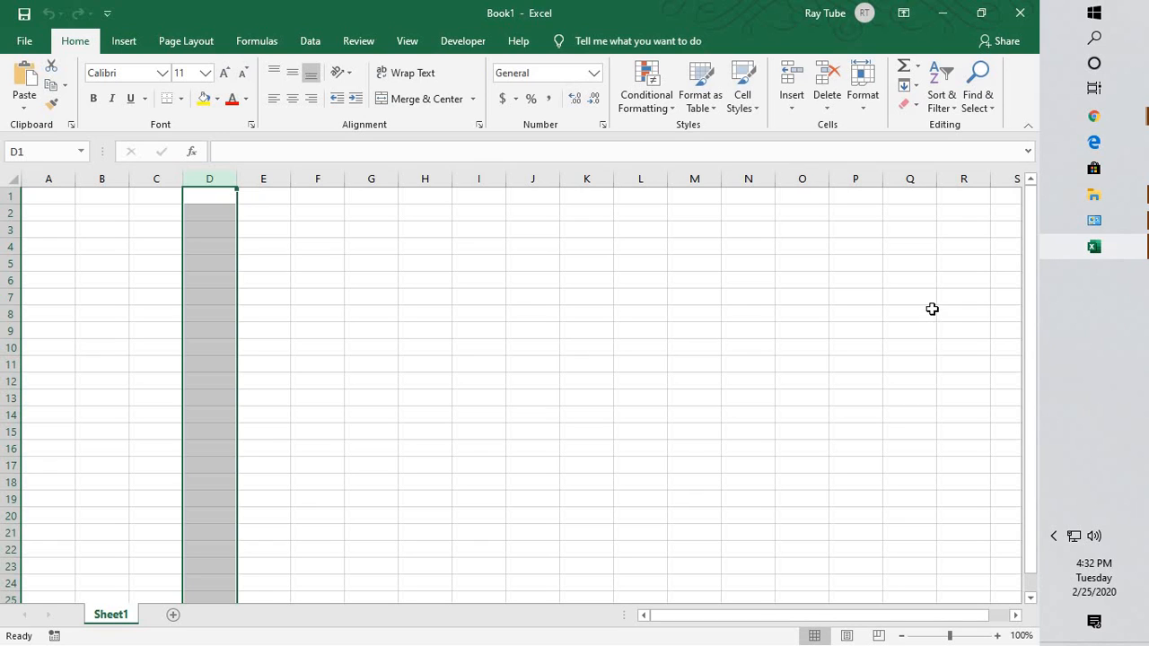
pyautogui.moveTo(26, 41)
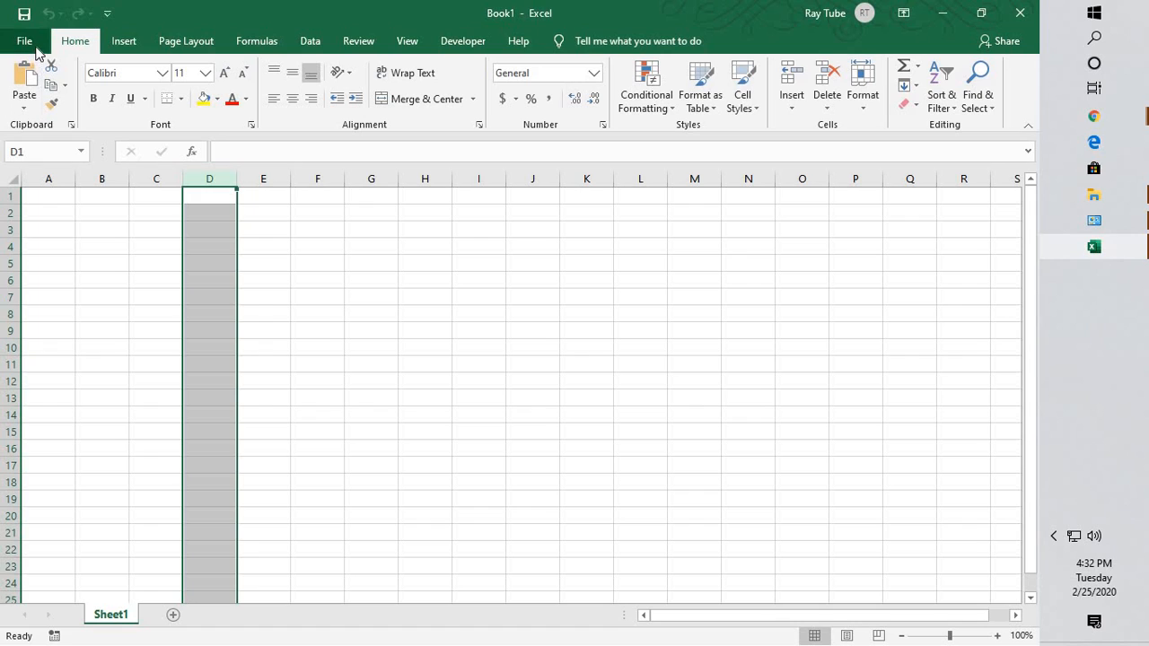
pyautogui.moveTo(75, 40)
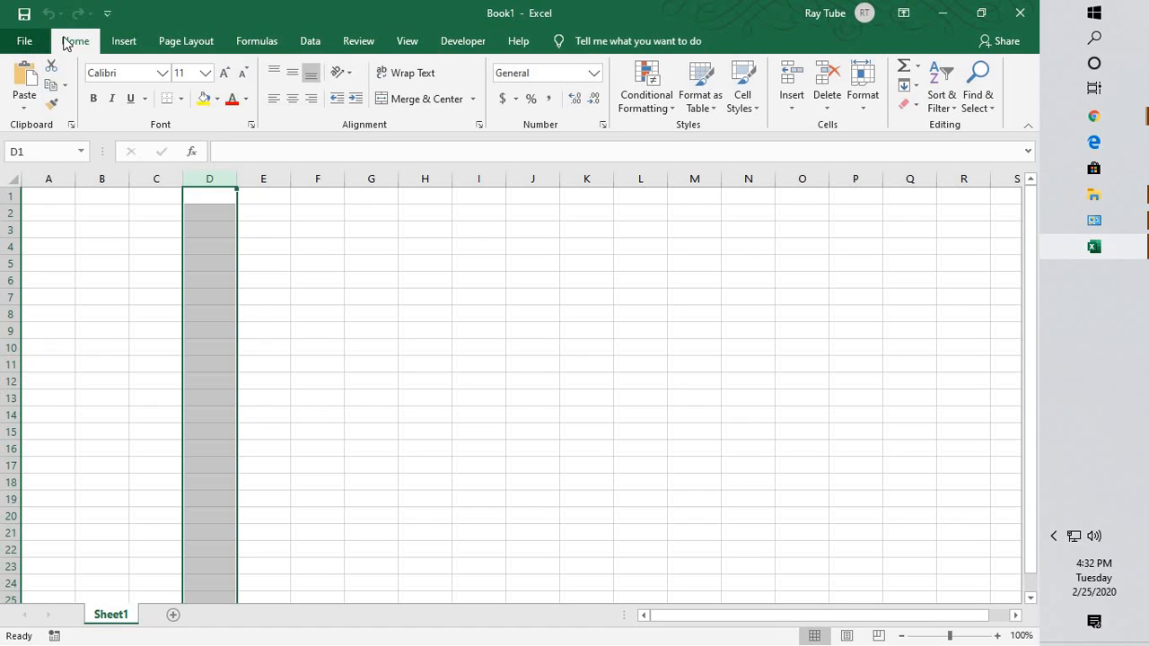
pyautogui.moveTo(633, 358)
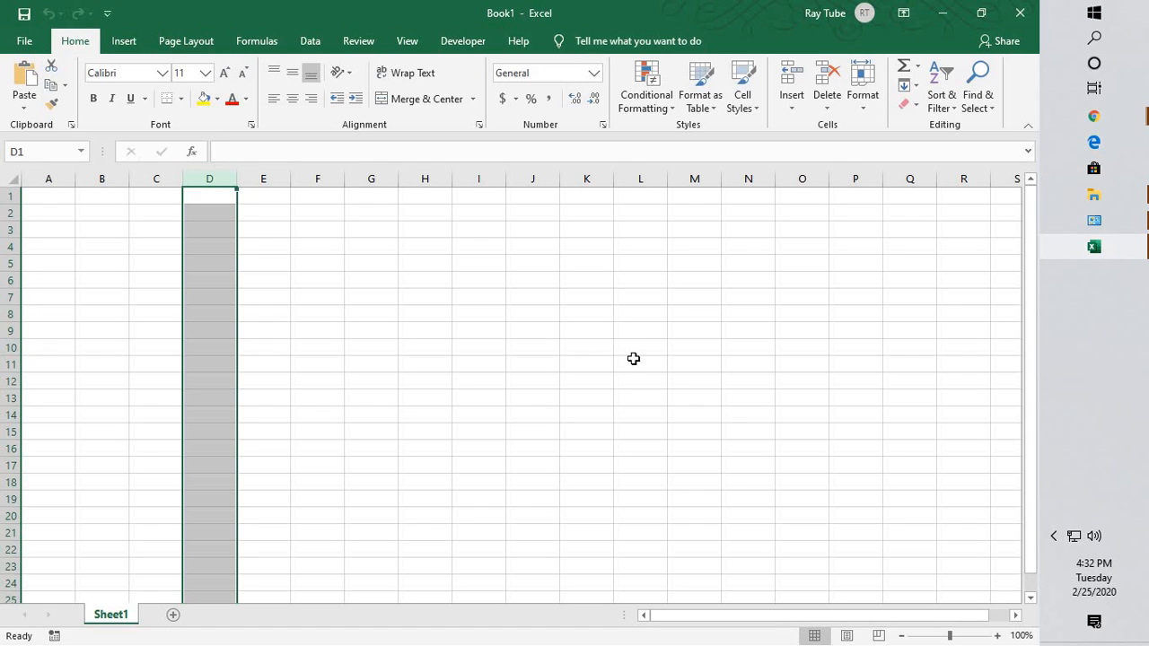
pyautogui.moveTo(38, 46)
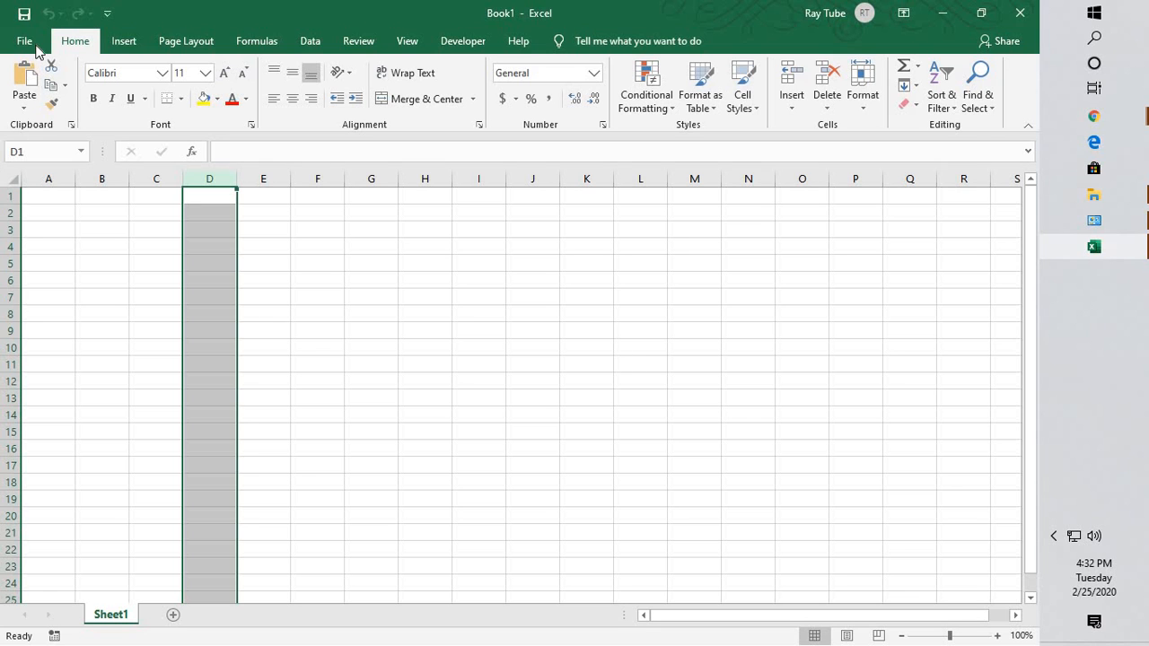
# Reopen Excel Options on the Advanced page, scrolled to the Display settings.
pyautogui.click(24, 41)
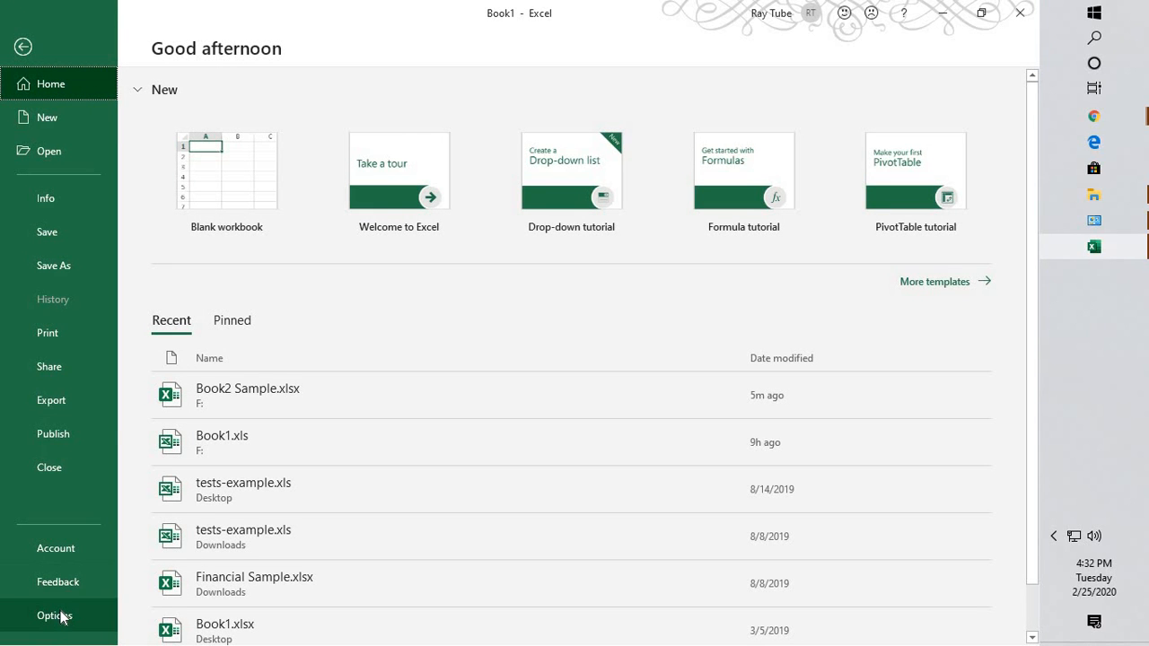
pyautogui.click(54, 614)
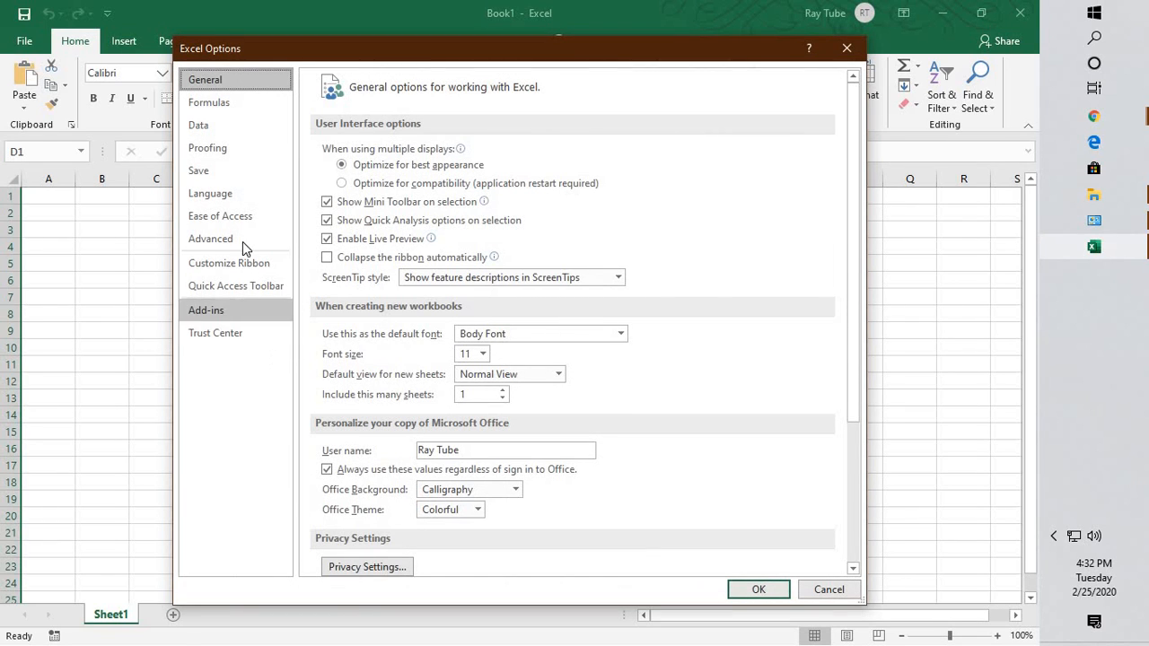
pyautogui.click(210, 238)
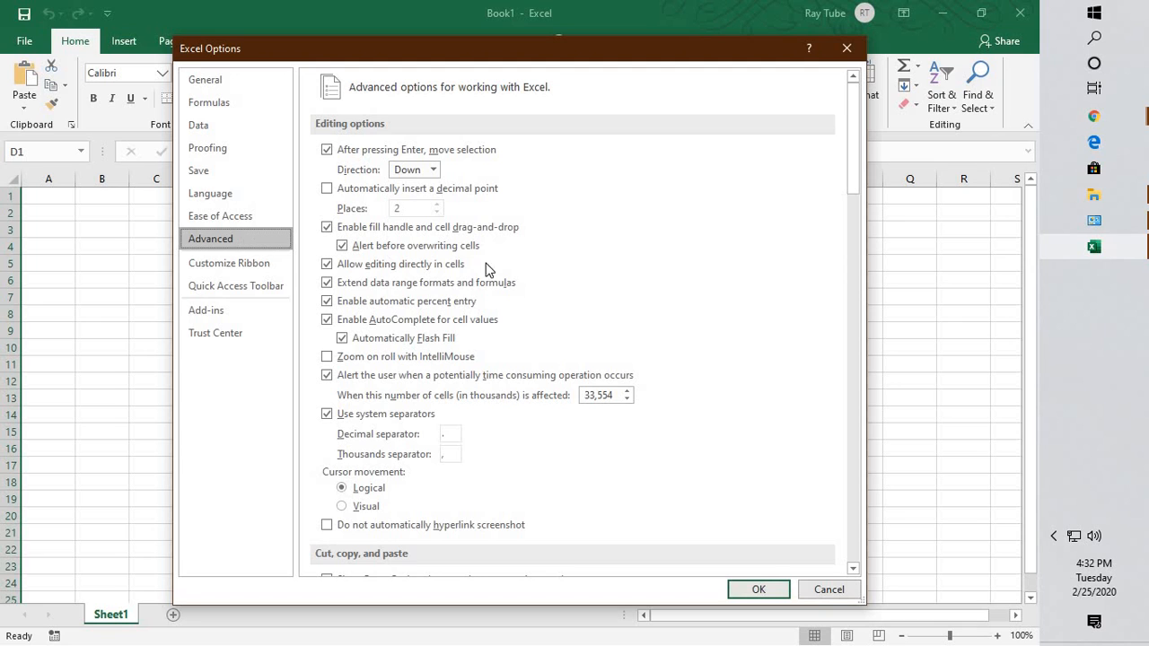
pyautogui.scroll(-3)
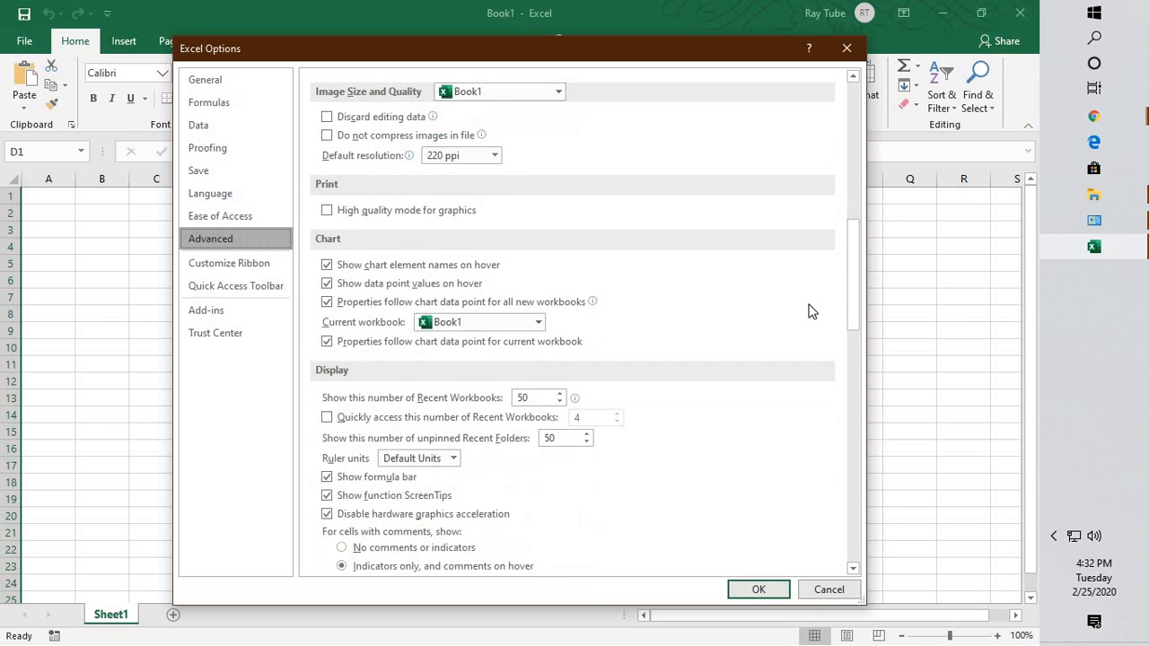
pyautogui.scroll(-3)
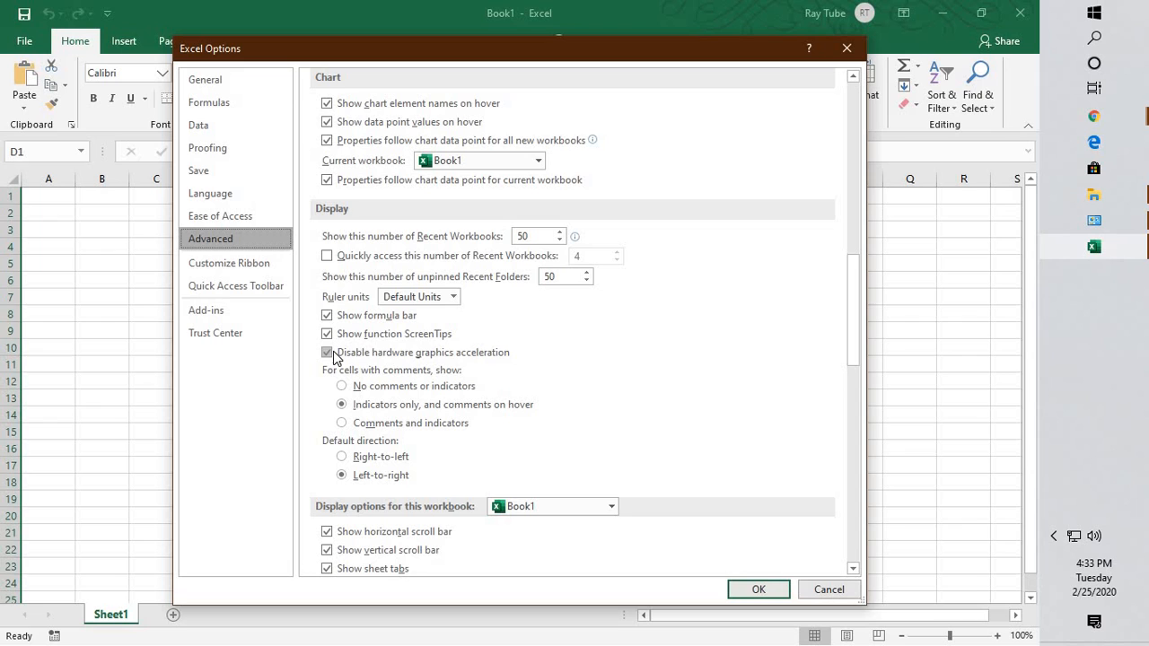
# Tick 'Disable hardware graphics acceleration' and confirm Excel Options with OK.
pyautogui.click(326, 352)
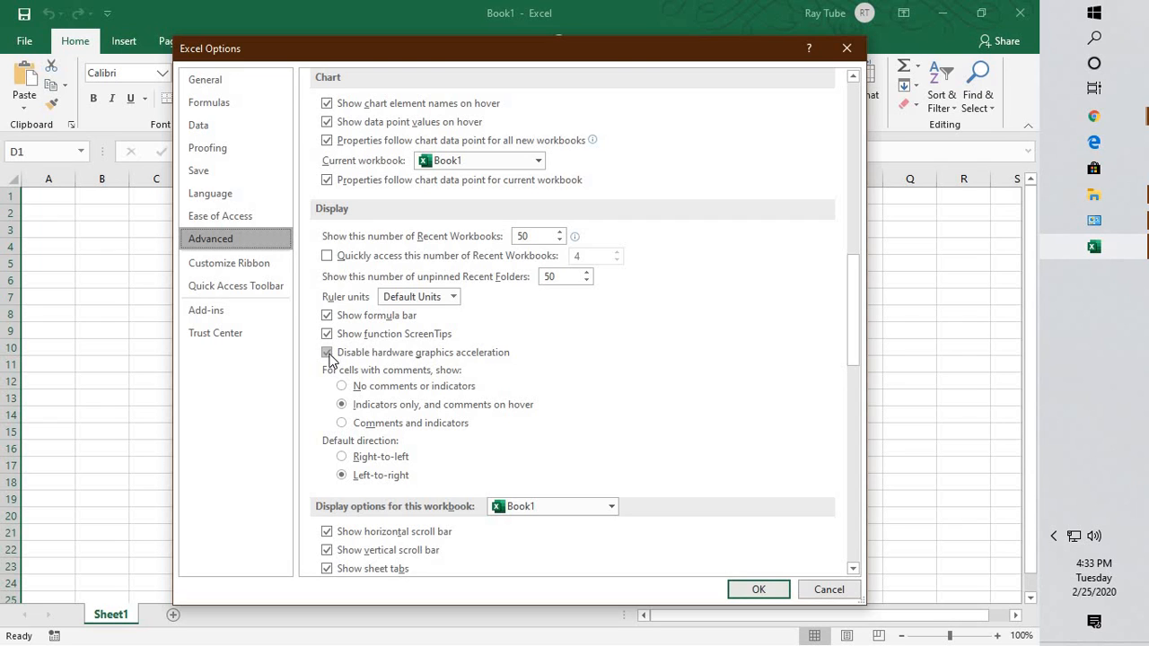
pyautogui.click(327, 352)
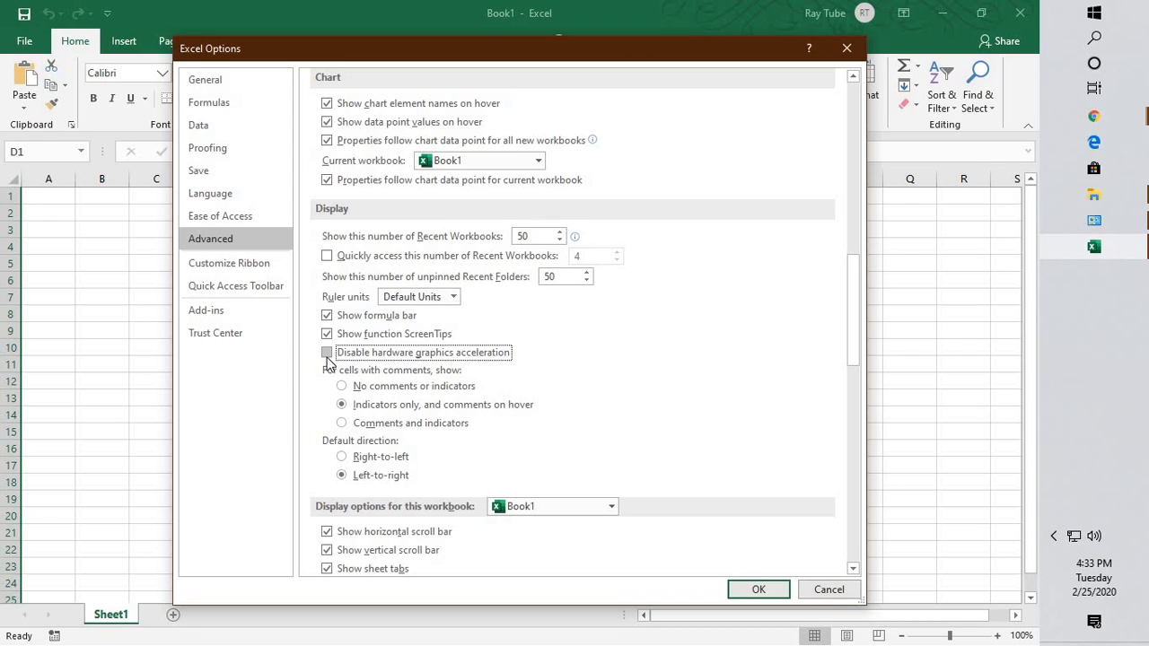
pyautogui.click(327, 351)
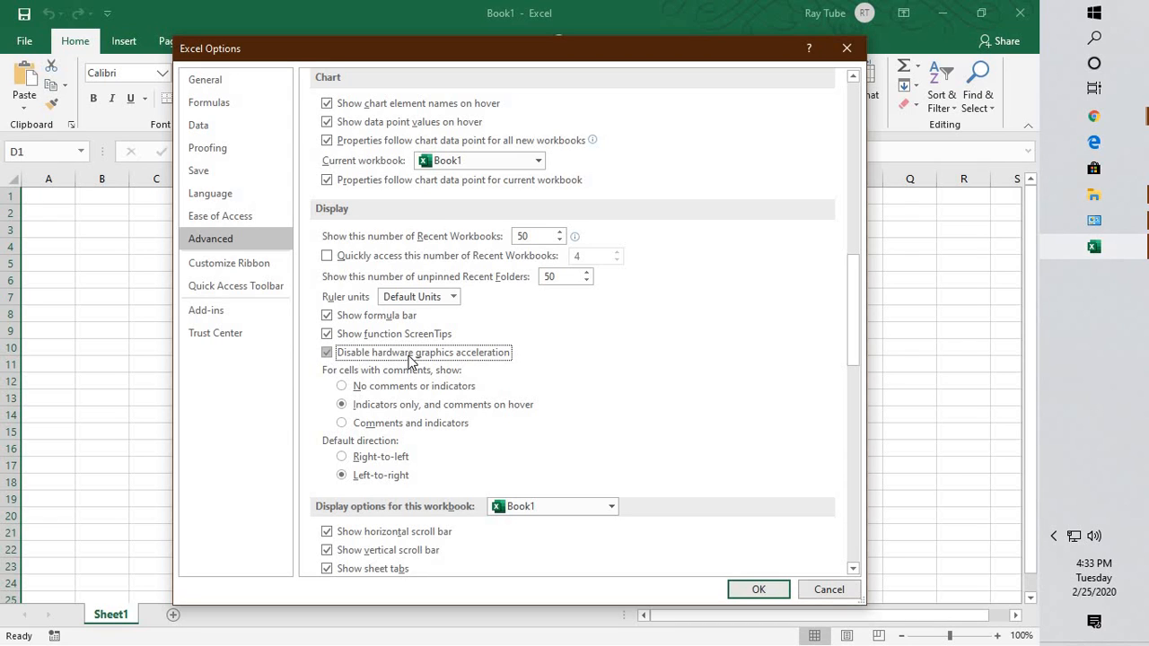
pyautogui.moveTo(415, 375)
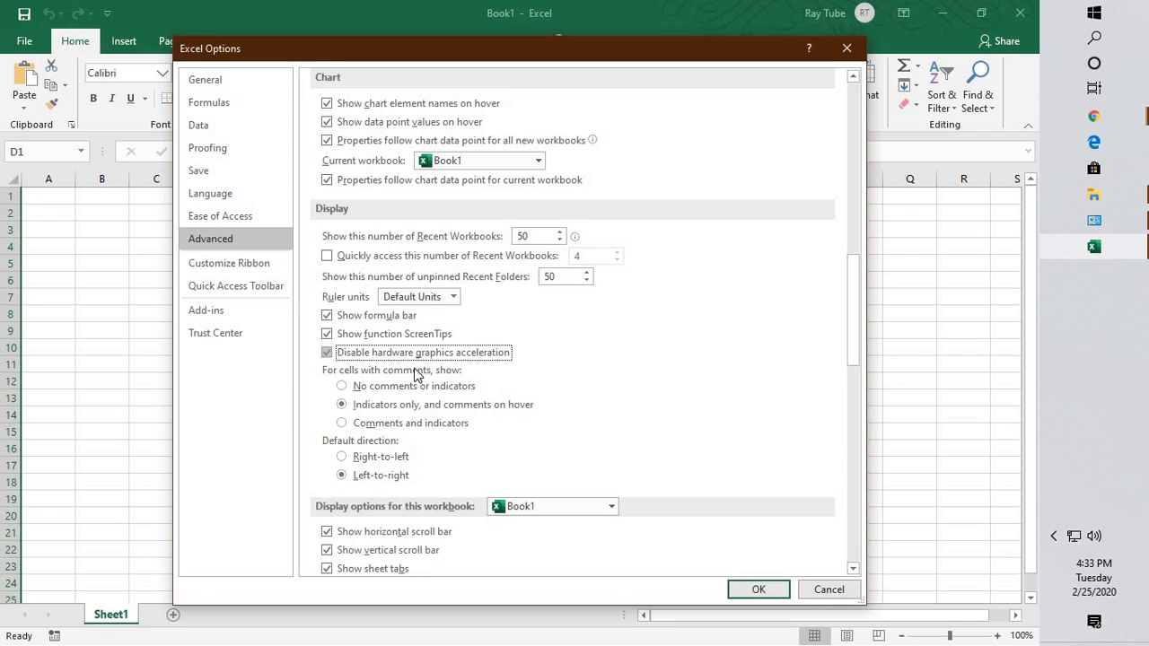
pyautogui.moveTo(541, 362)
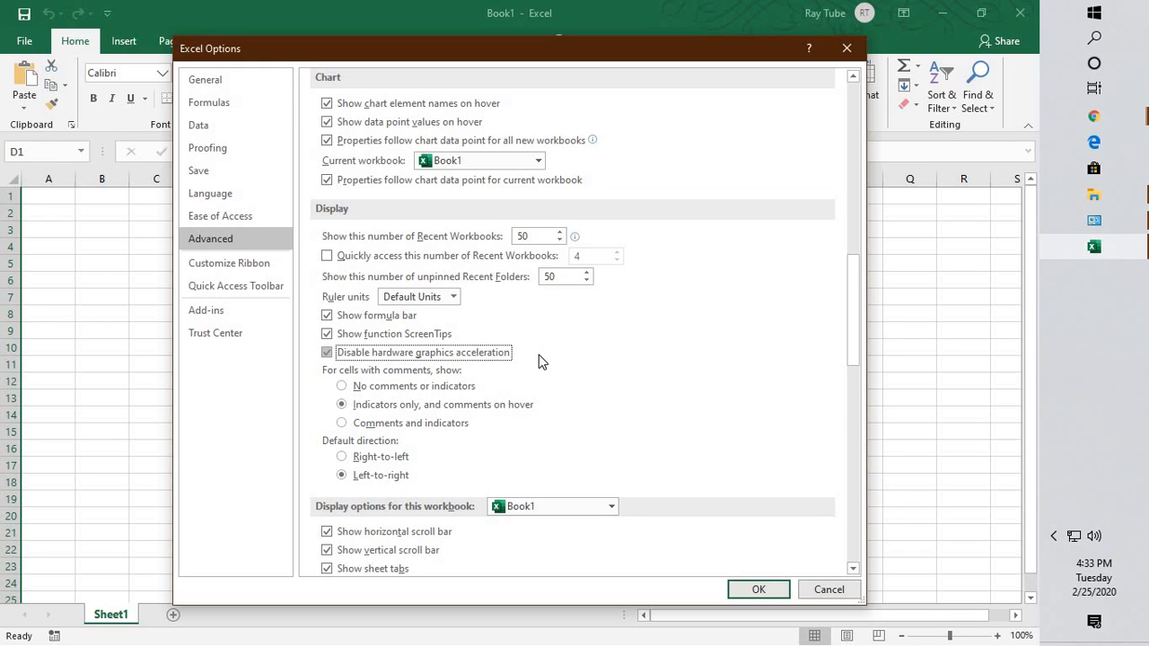
pyautogui.moveTo(752, 589)
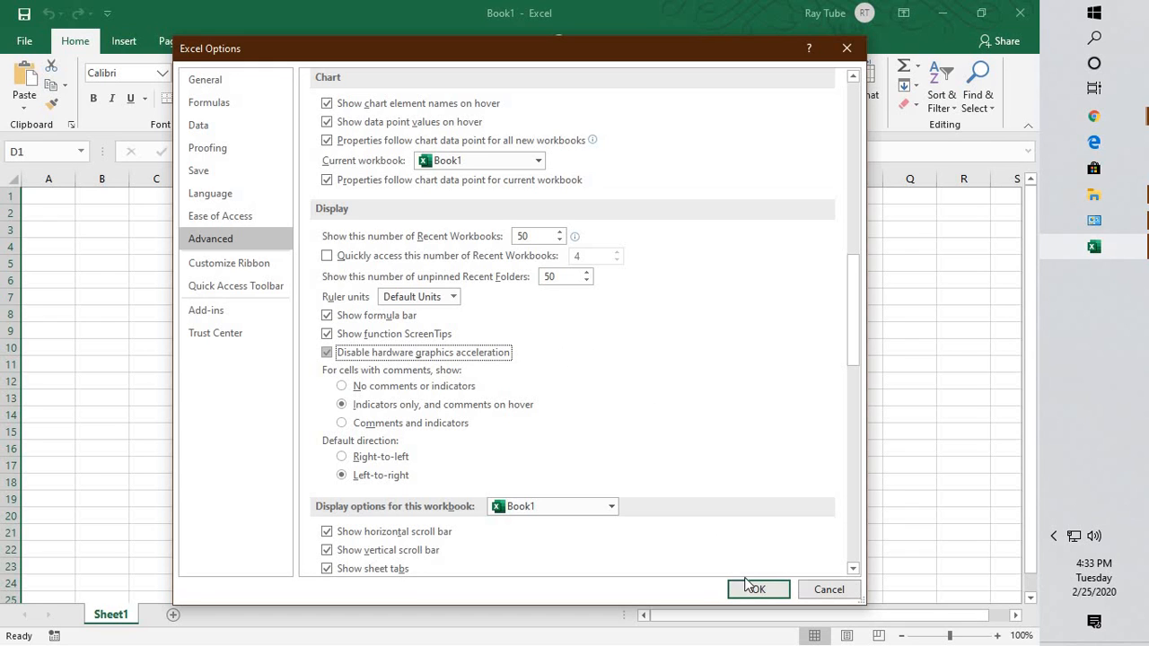
pyautogui.click(762, 589)
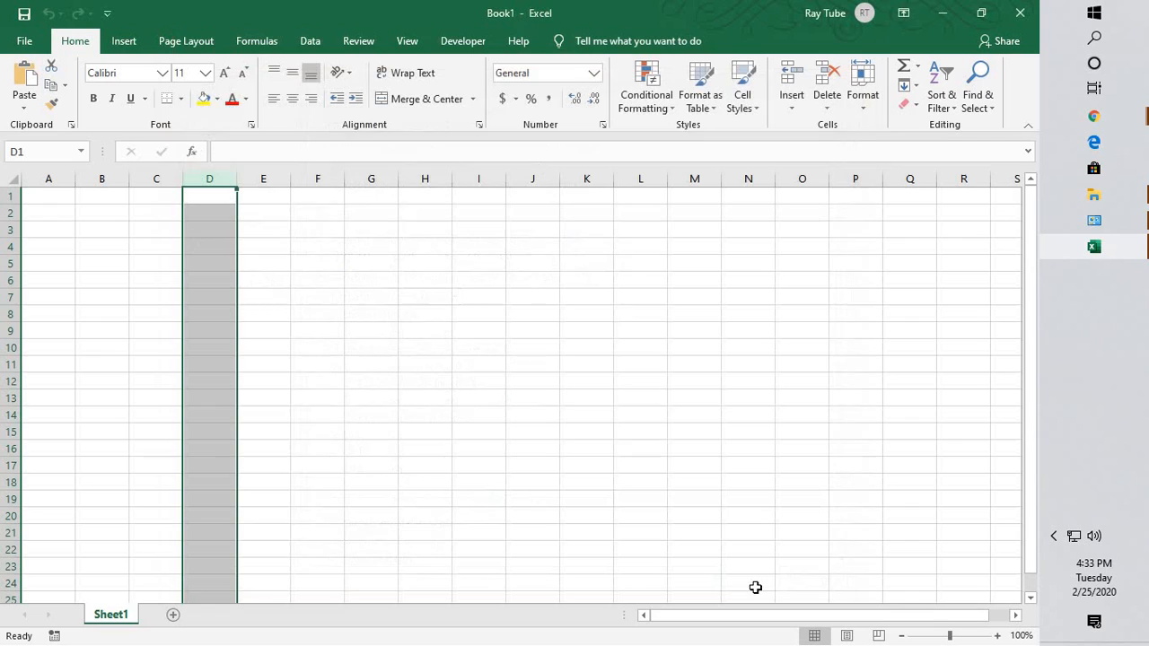
pyautogui.moveTo(1020, 13)
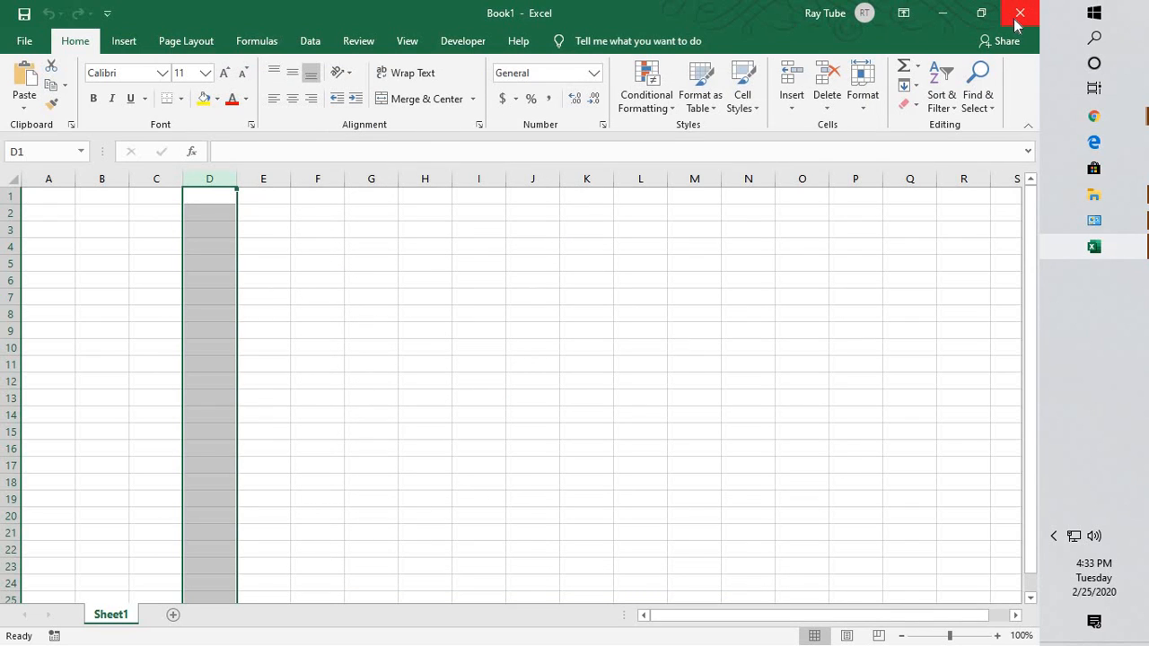
pyautogui.moveTo(1020, 9)
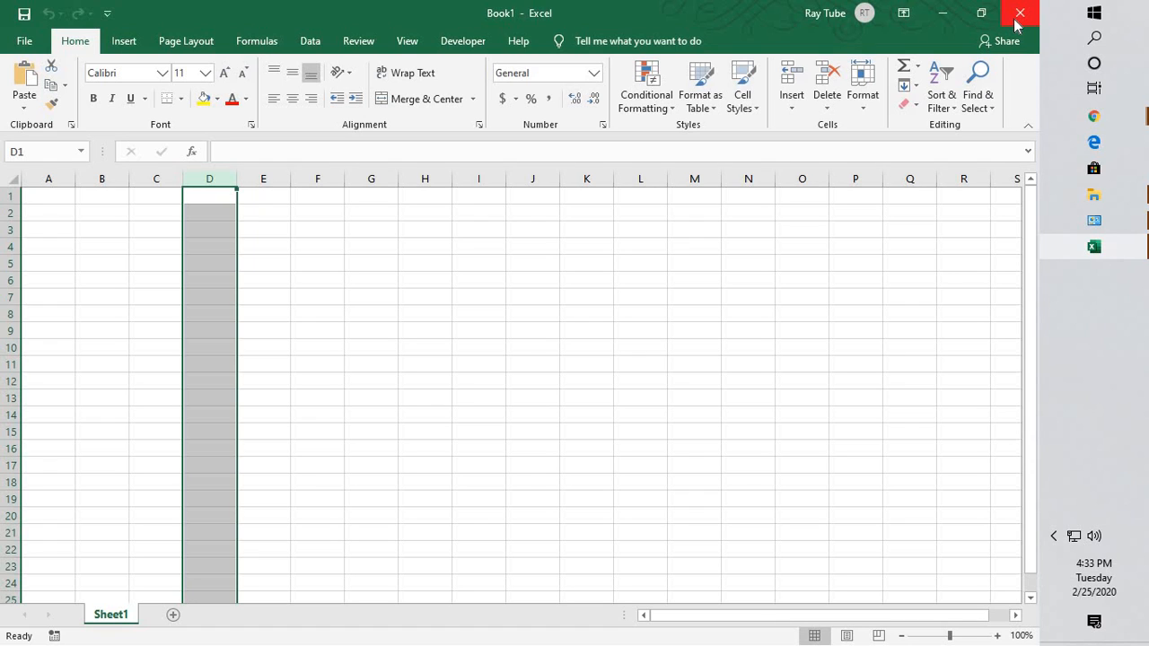
pyautogui.moveTo(1016, 12)
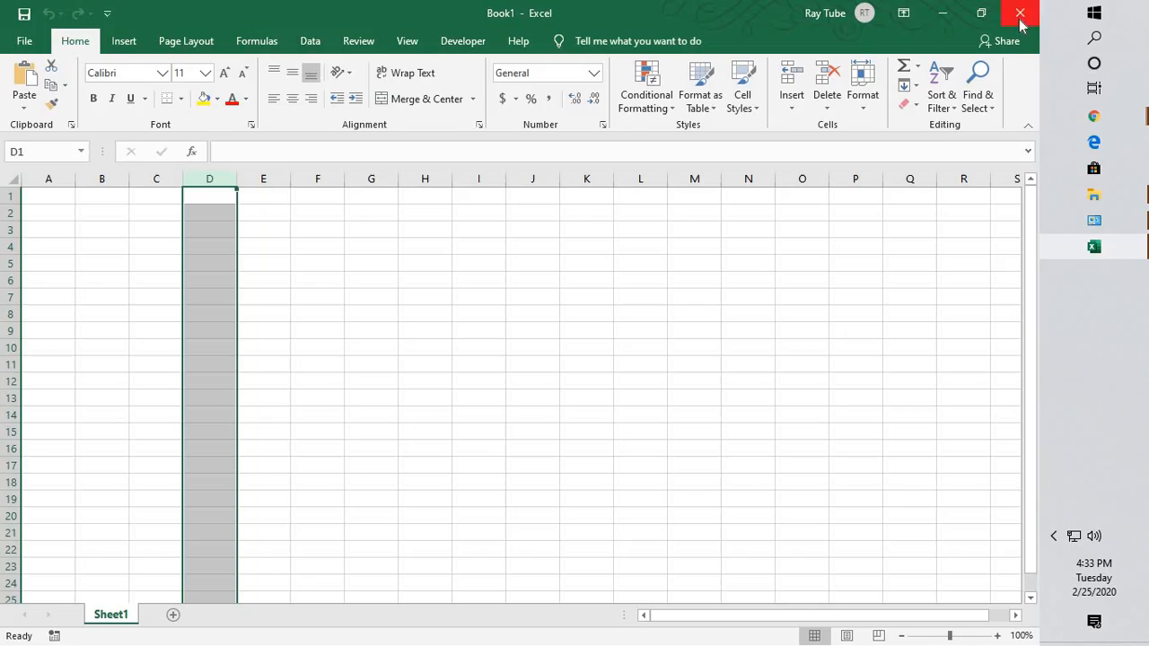
# Exit Excel, closing the Book1 workbook, to return to the desktop.
pyautogui.click(1017, 11)
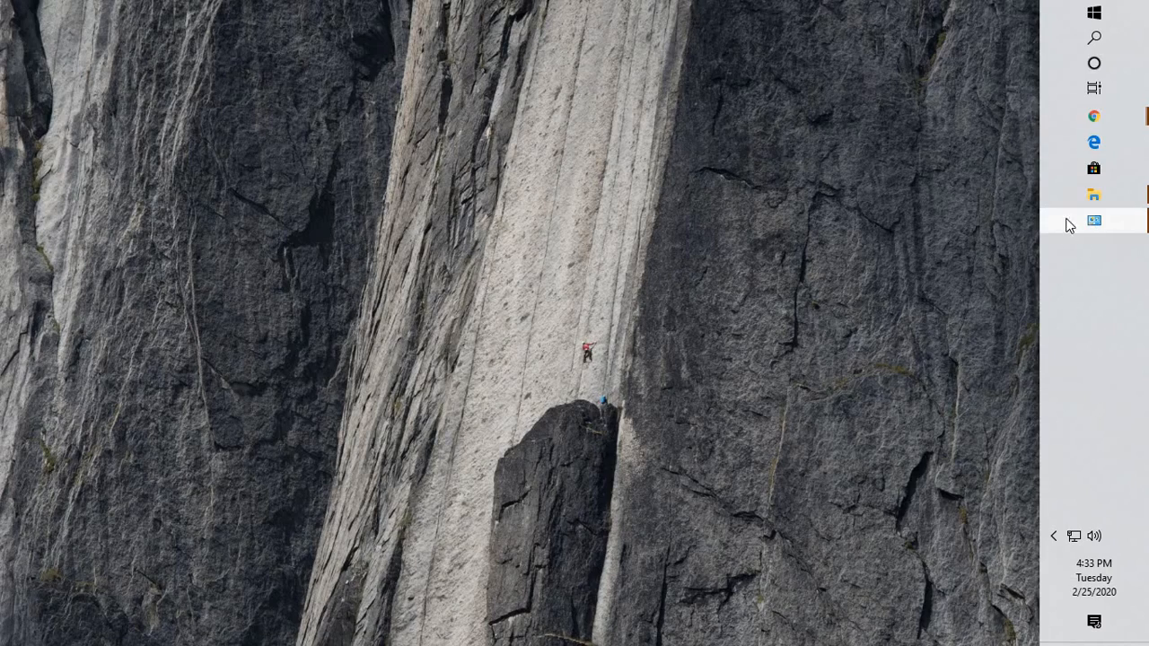
# Run appwiz.cpl from Windows Search to open Programs and Features.
pyautogui.click(1093, 37)
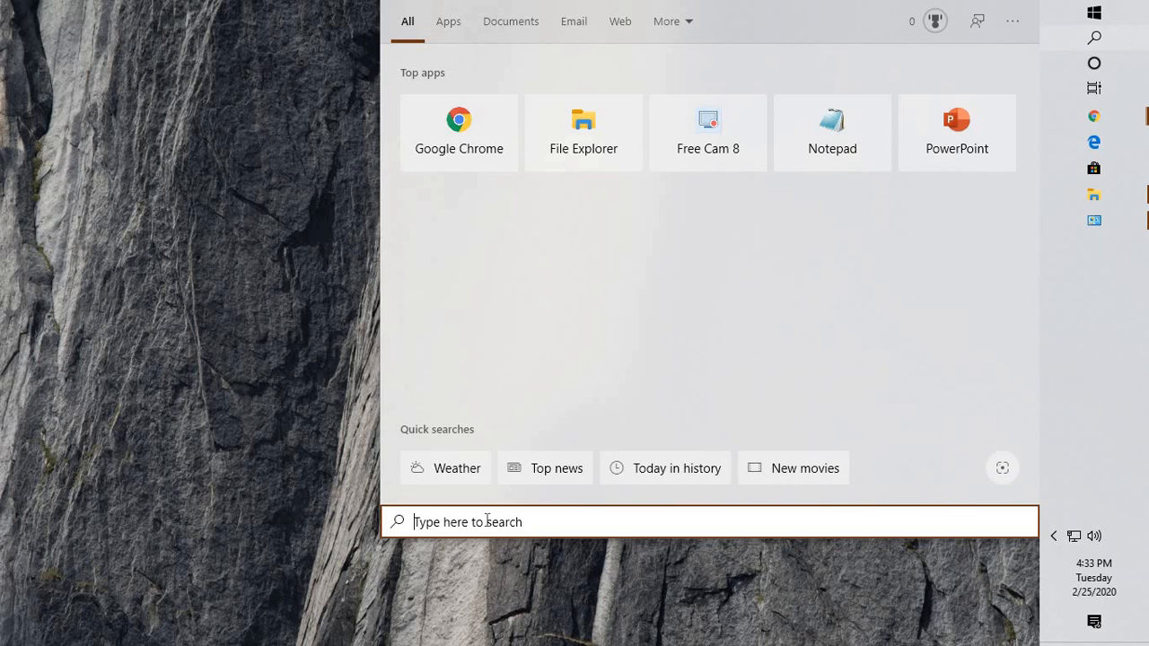
pyautogui.write('appwiz')
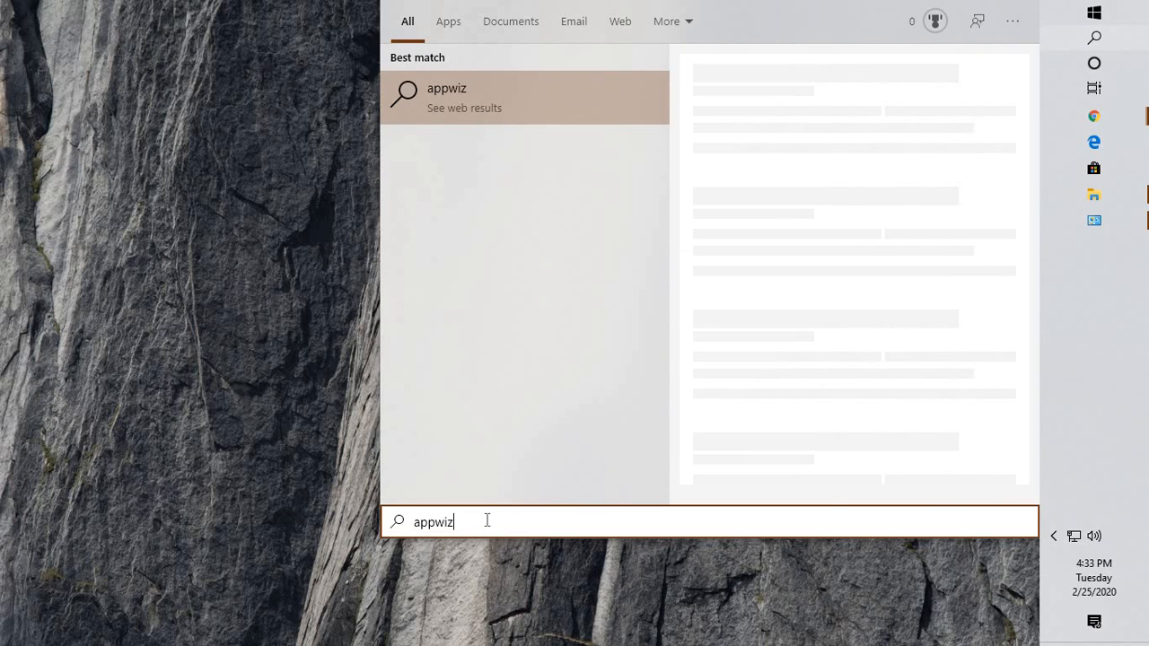
pyautogui.write('.c')
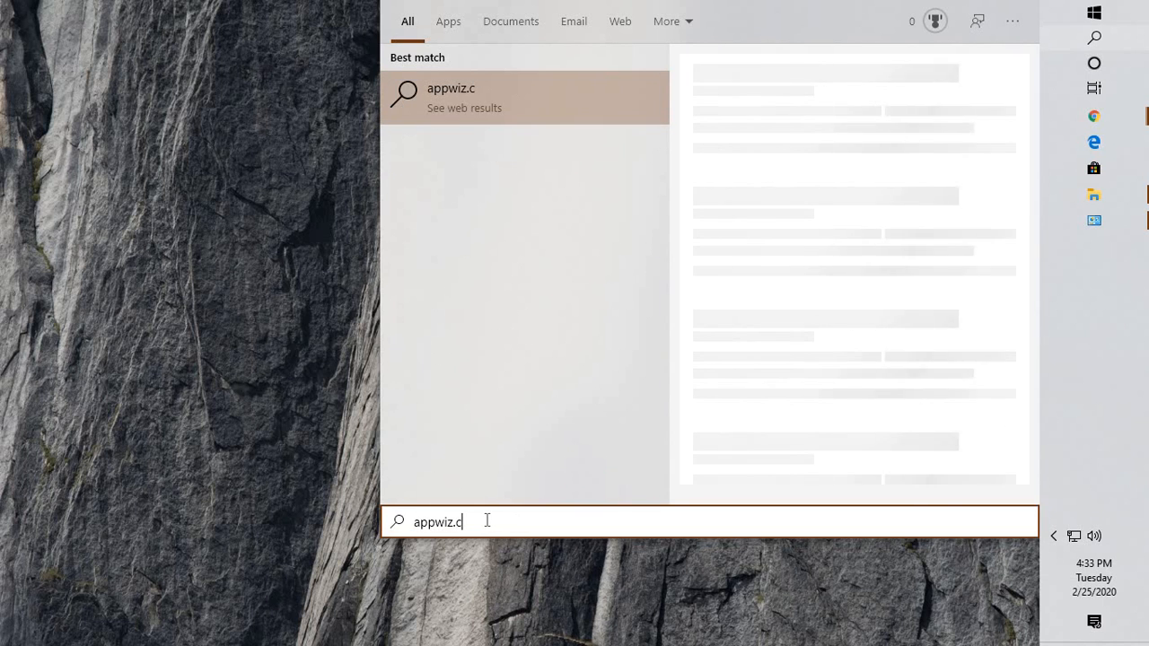
pyautogui.write('pl')
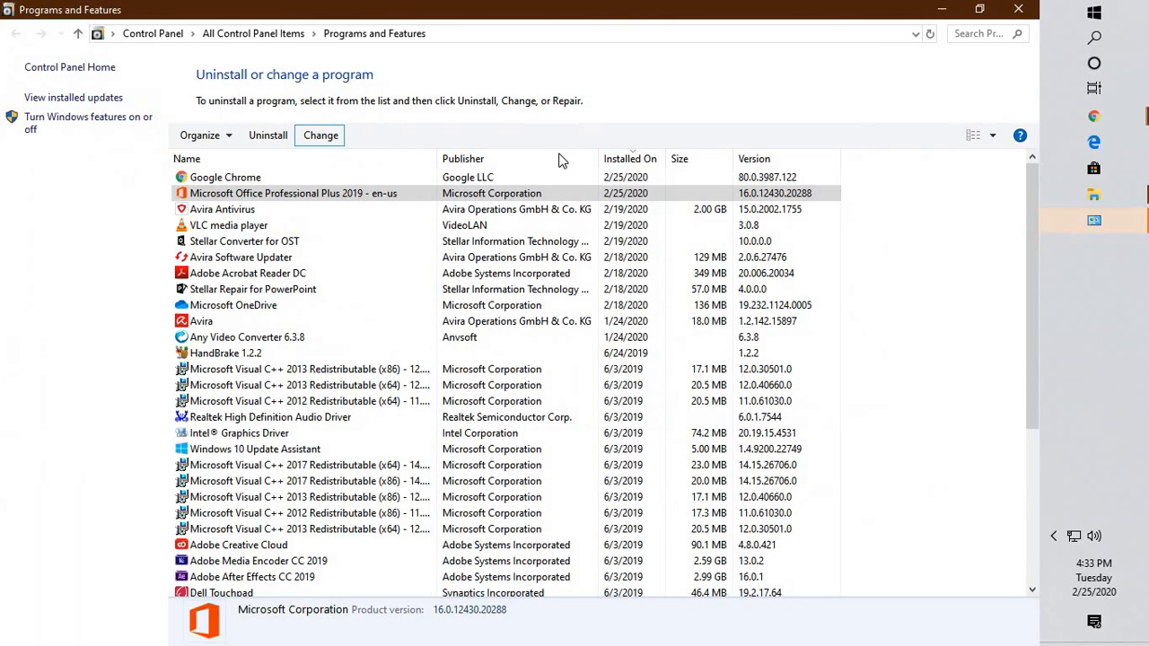
# Select Microsoft Office Professional Plus 2019 and open its Change/repair options.
pyautogui.click(223, 210)
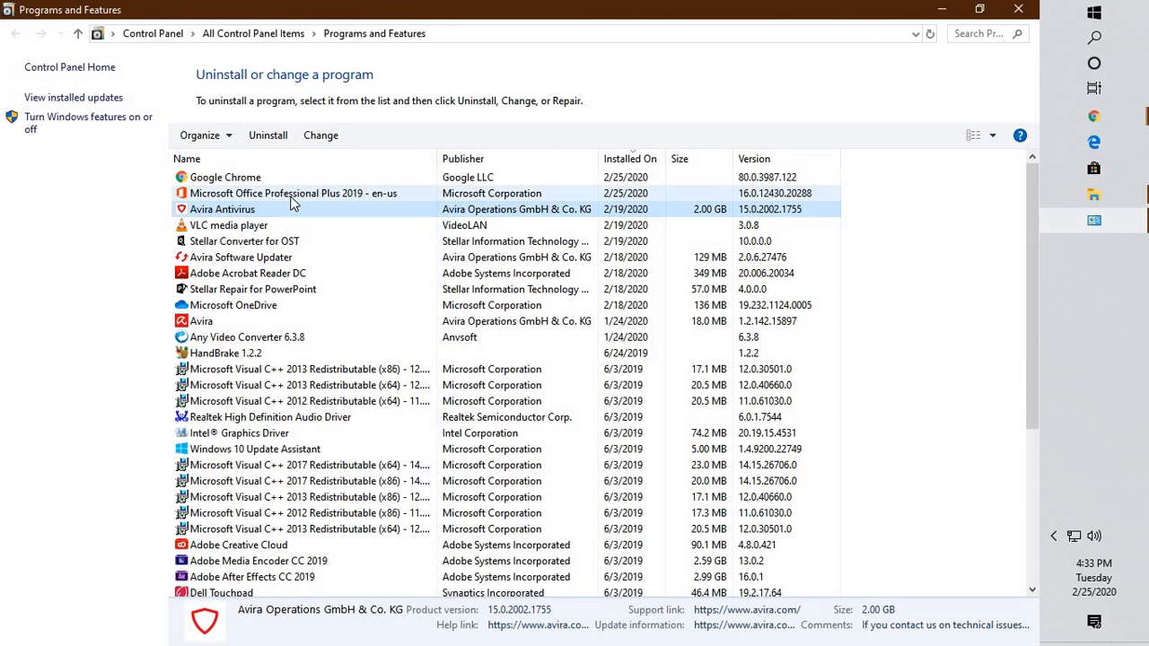
pyautogui.click(292, 193)
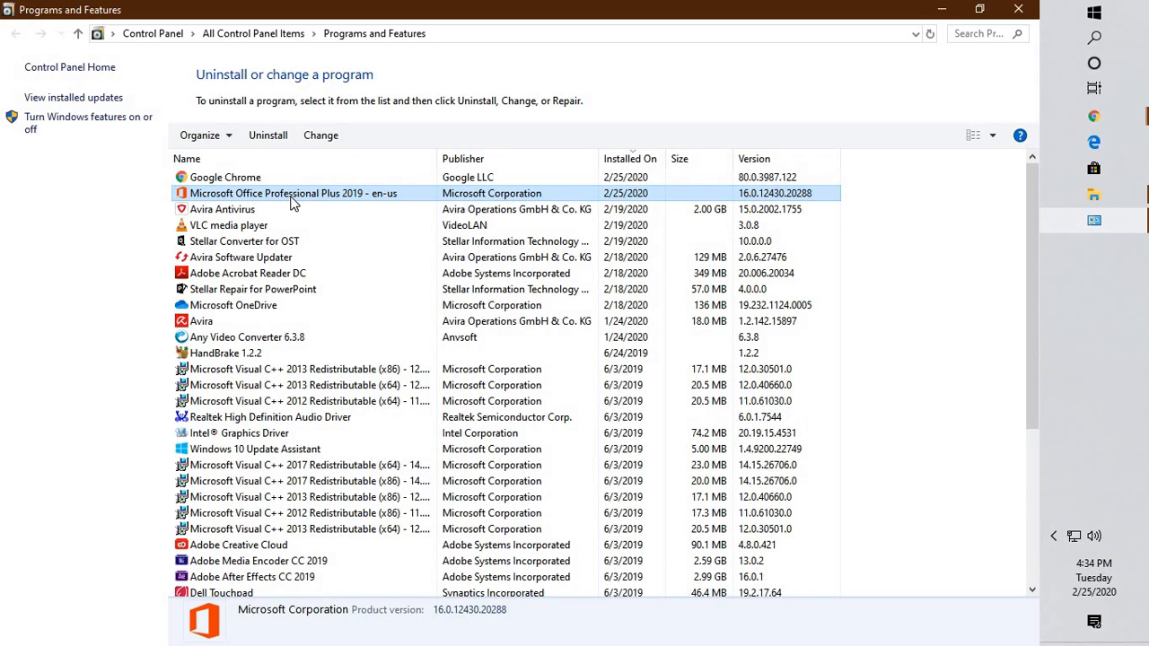
pyautogui.moveTo(312, 209)
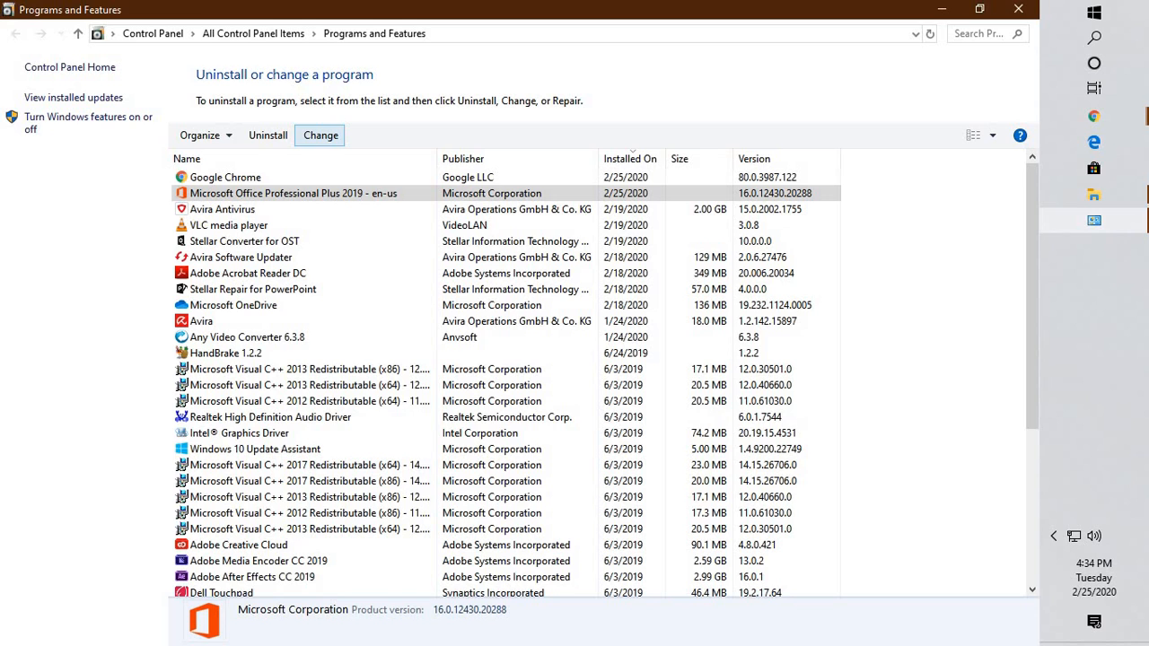
pyautogui.click(321, 135)
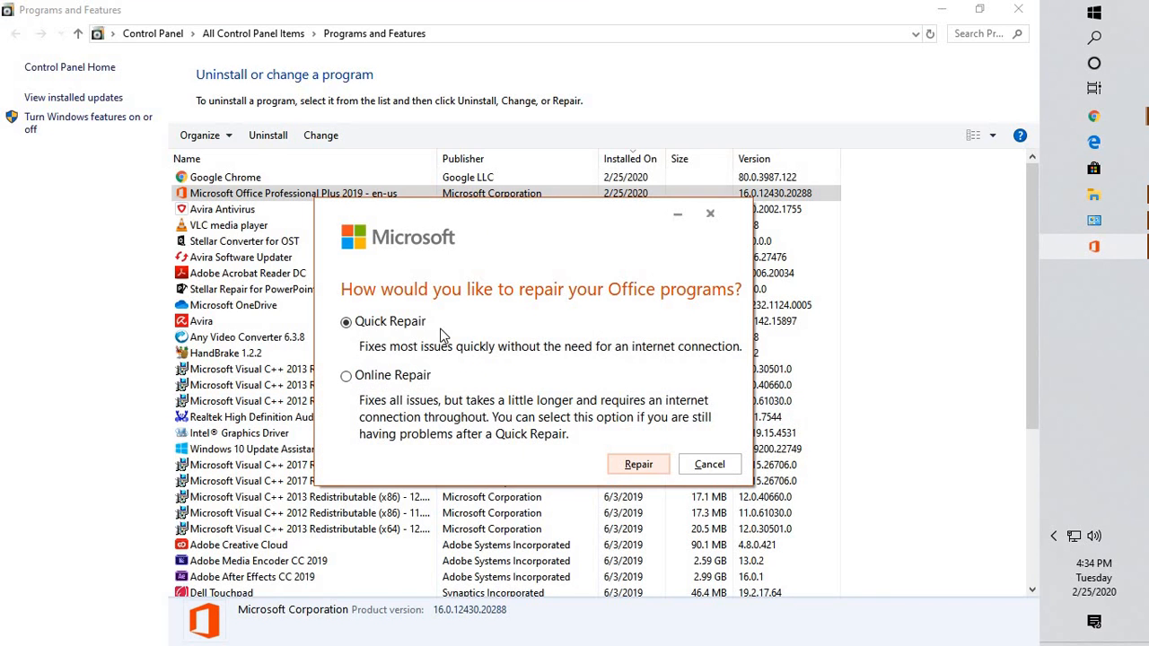
pyautogui.moveTo(382, 341)
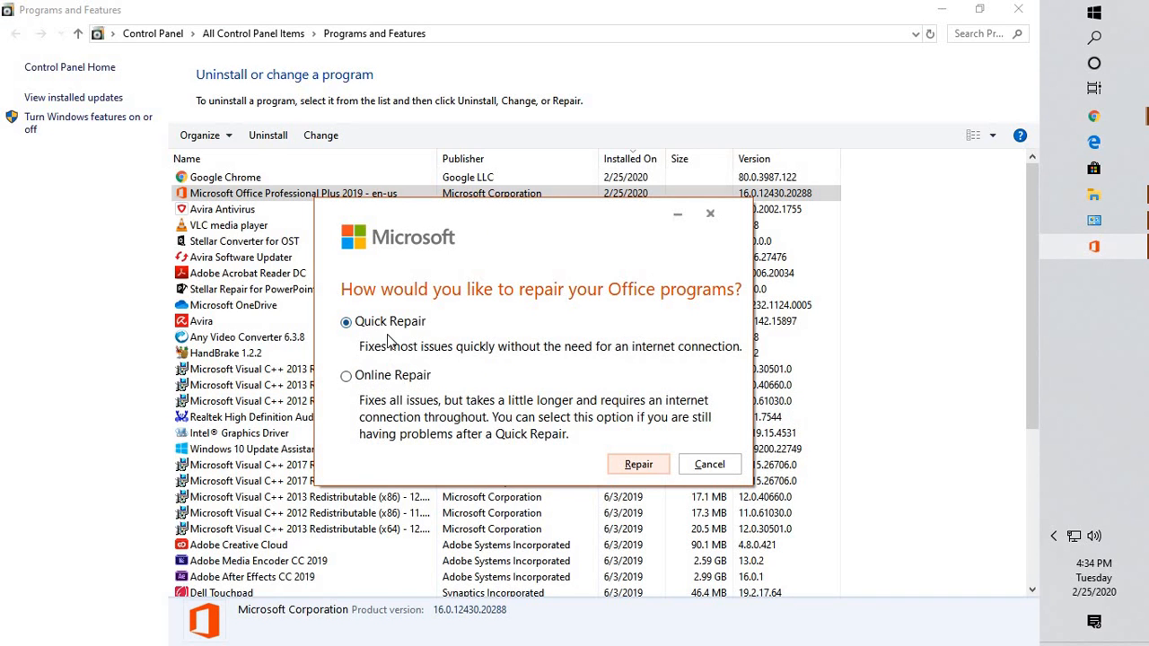
# Choose Quick Repair and confirm Repair to start repairing Office.
pyautogui.click(638, 464)
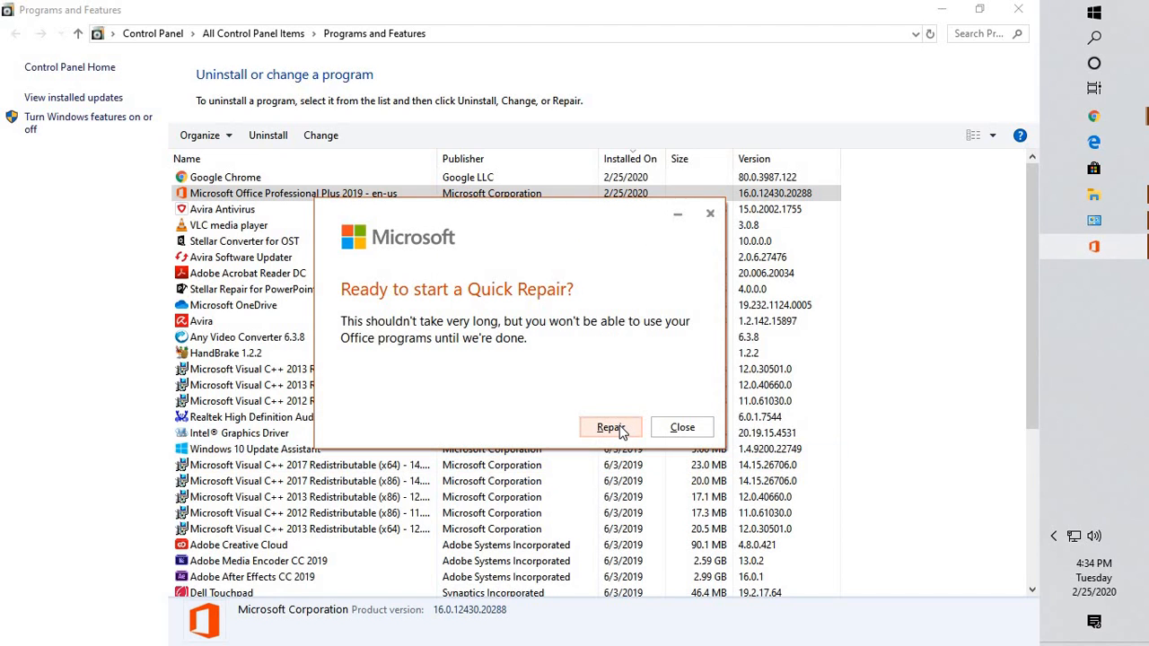
pyautogui.click(681, 428)
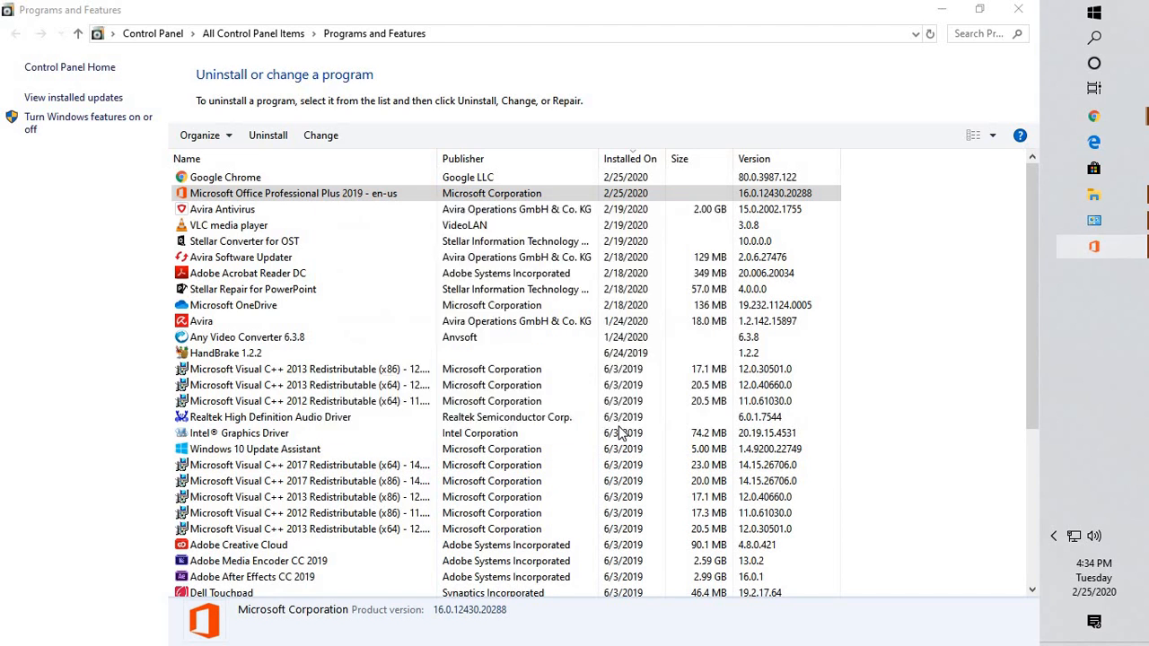
pyautogui.click(321, 135)
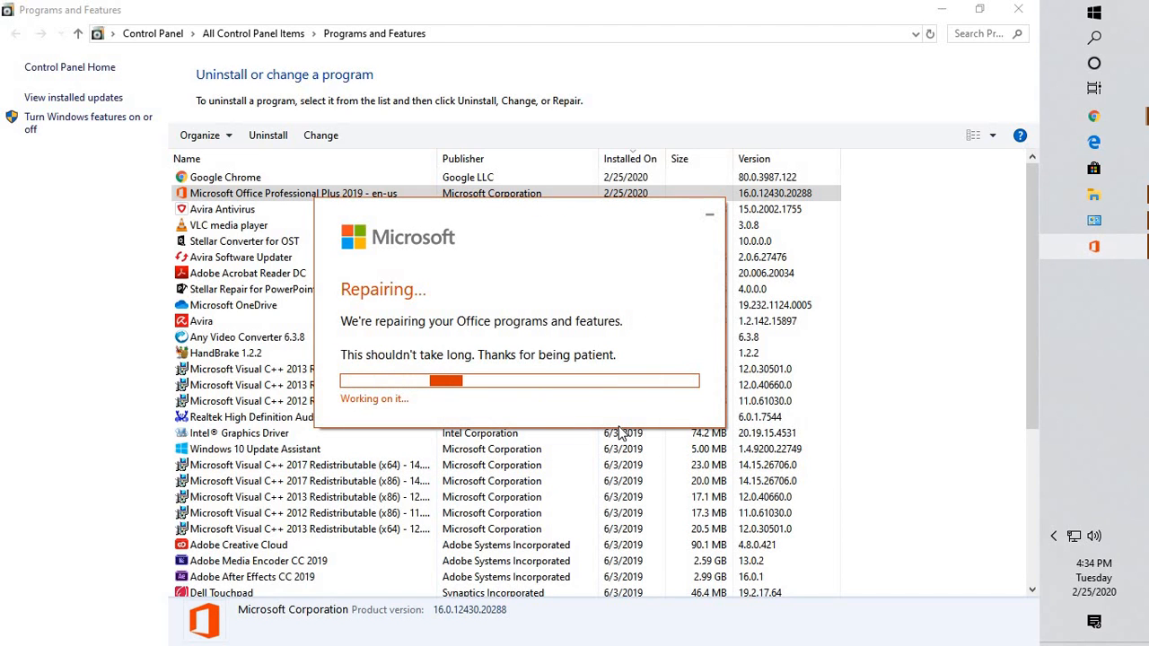